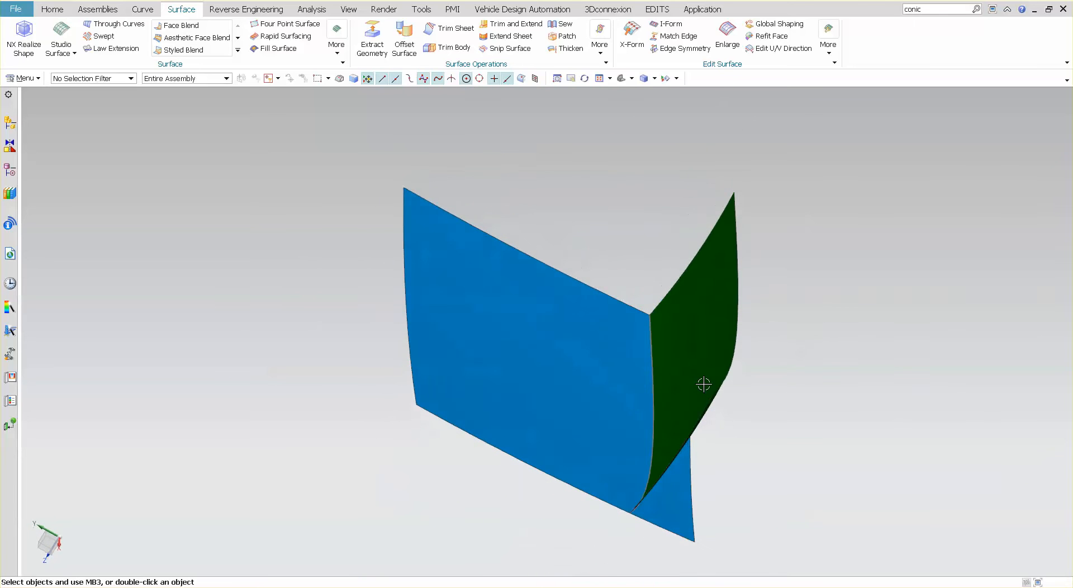
# - Start the Section Surface command from the full Surface command list
pyautogui.moveTo(703, 384); pyautogui.dragTo(709, 375)
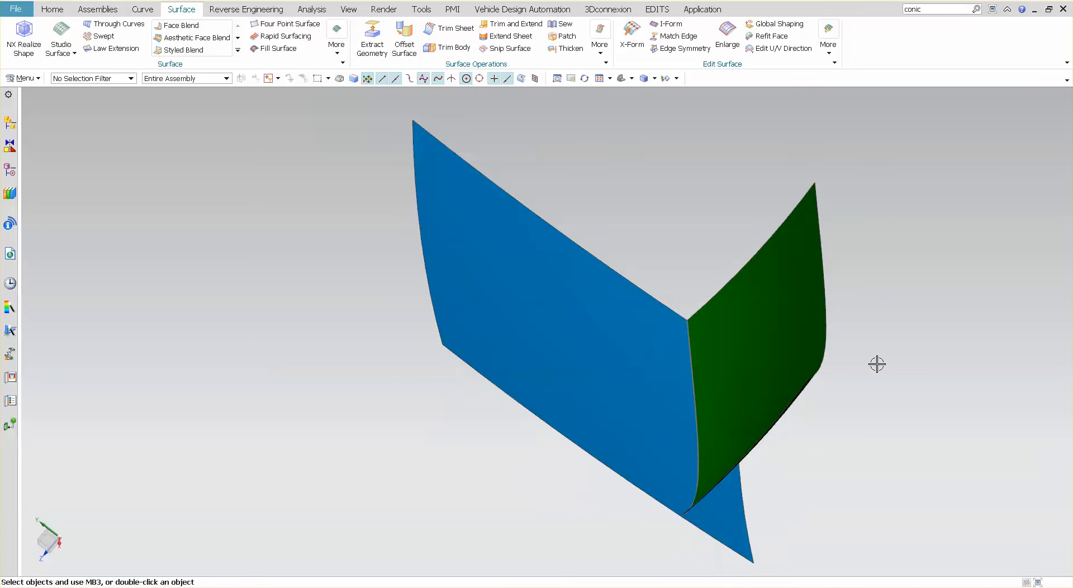
pyautogui.moveTo(938, 339)
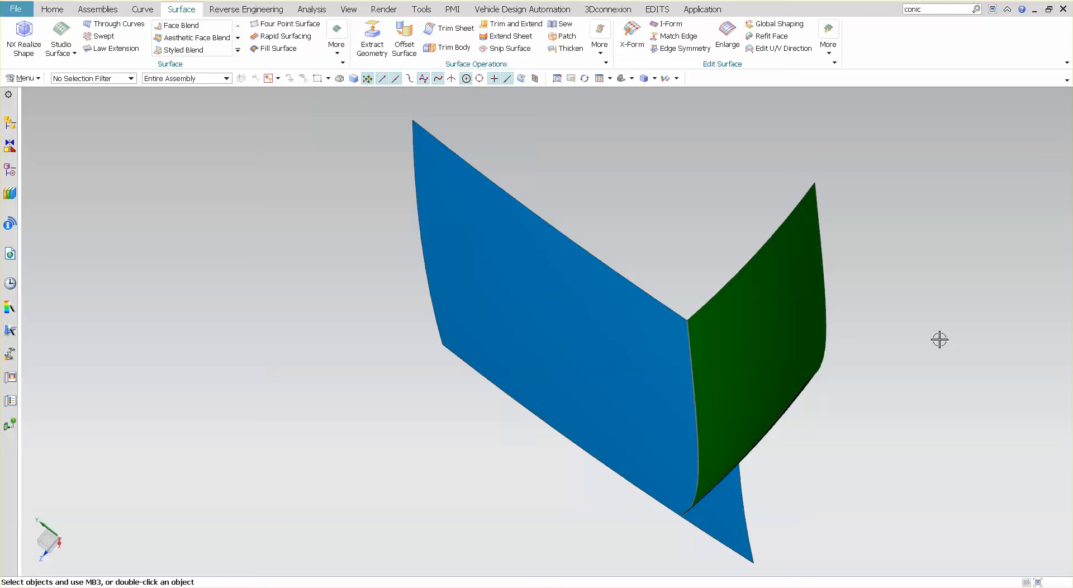
pyautogui.moveTo(714, 302)
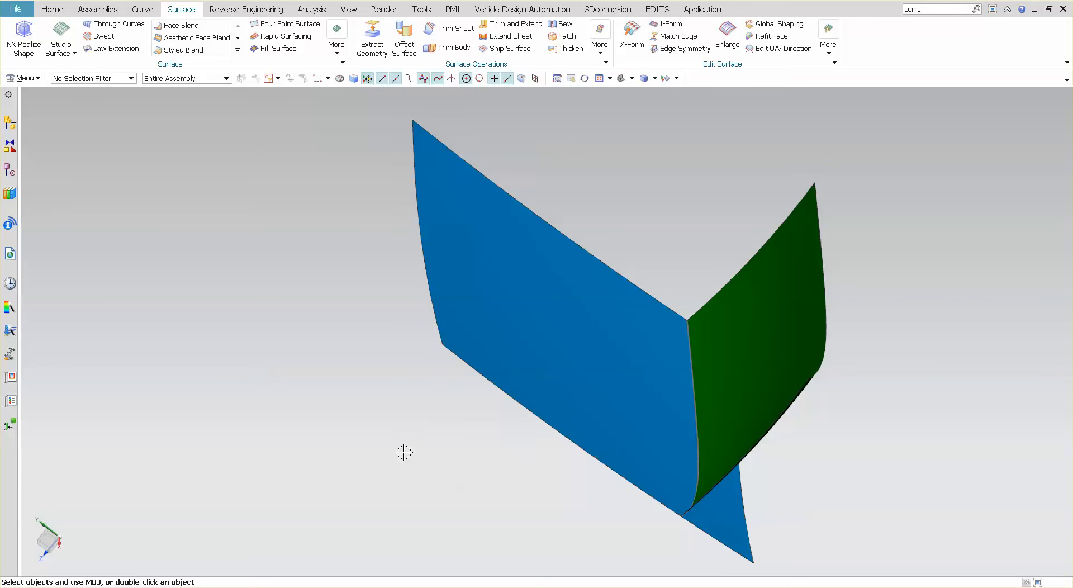
pyautogui.moveTo(326, 90)
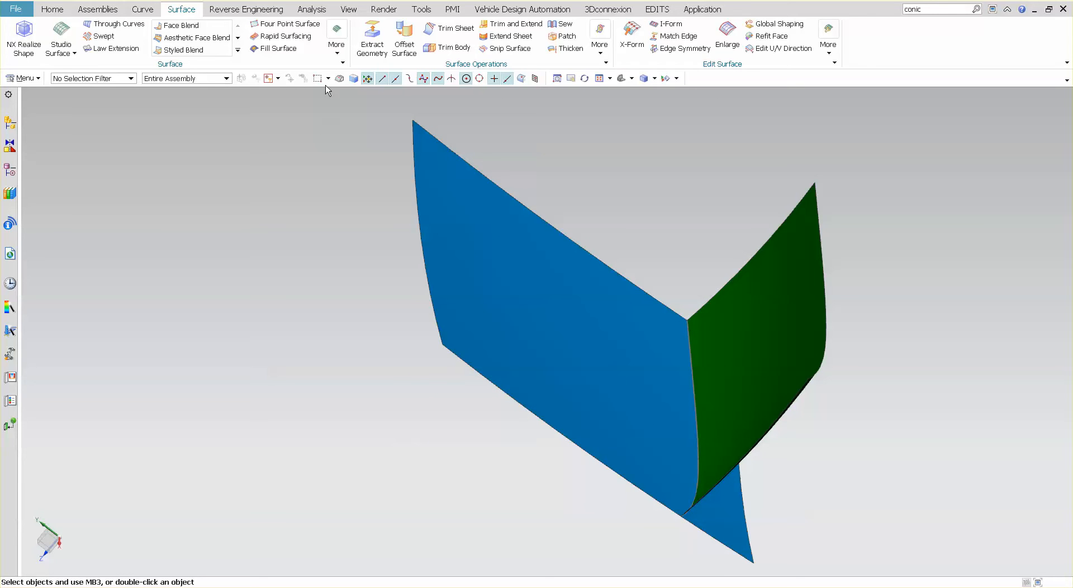
pyautogui.moveTo(336, 33)
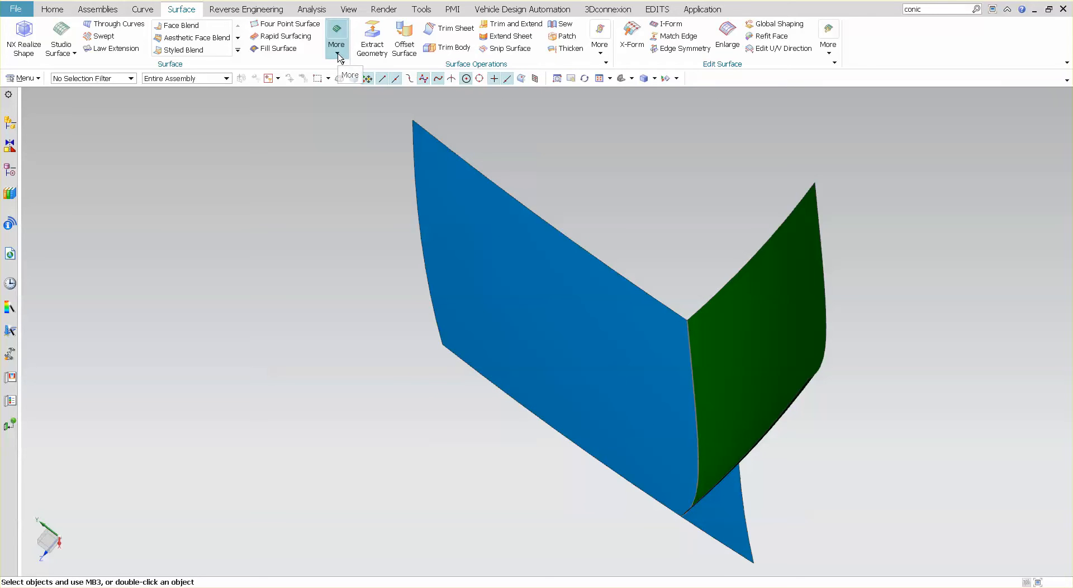
pyautogui.click(336, 31)
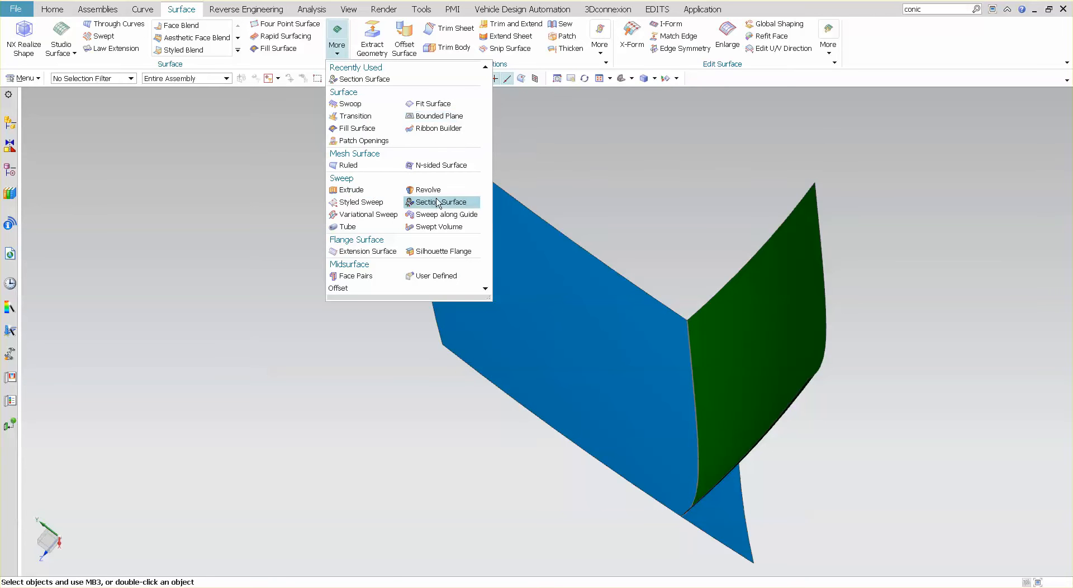
pyautogui.moveTo(441, 202)
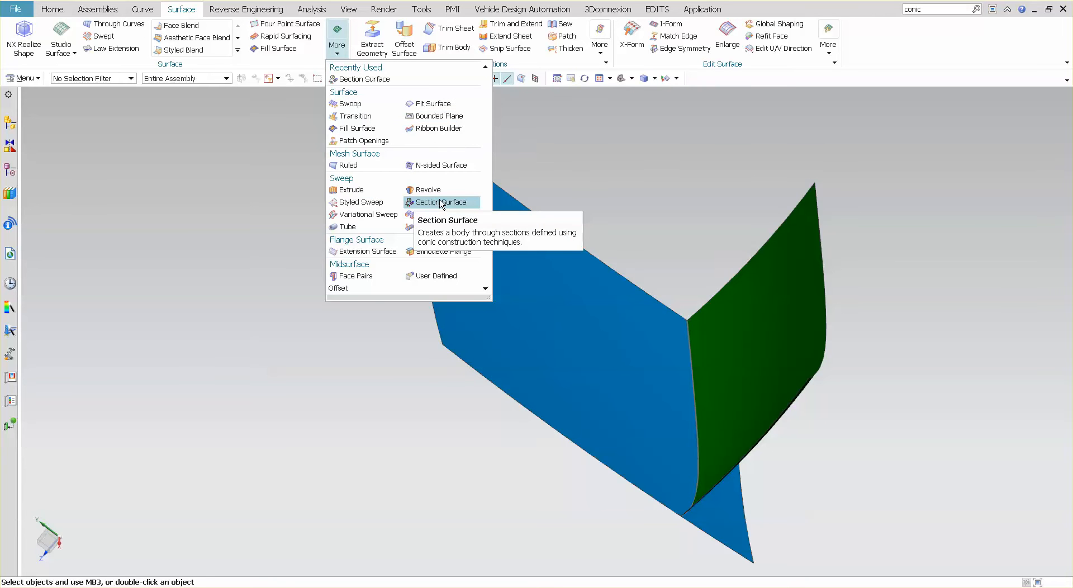
pyautogui.click(436, 202)
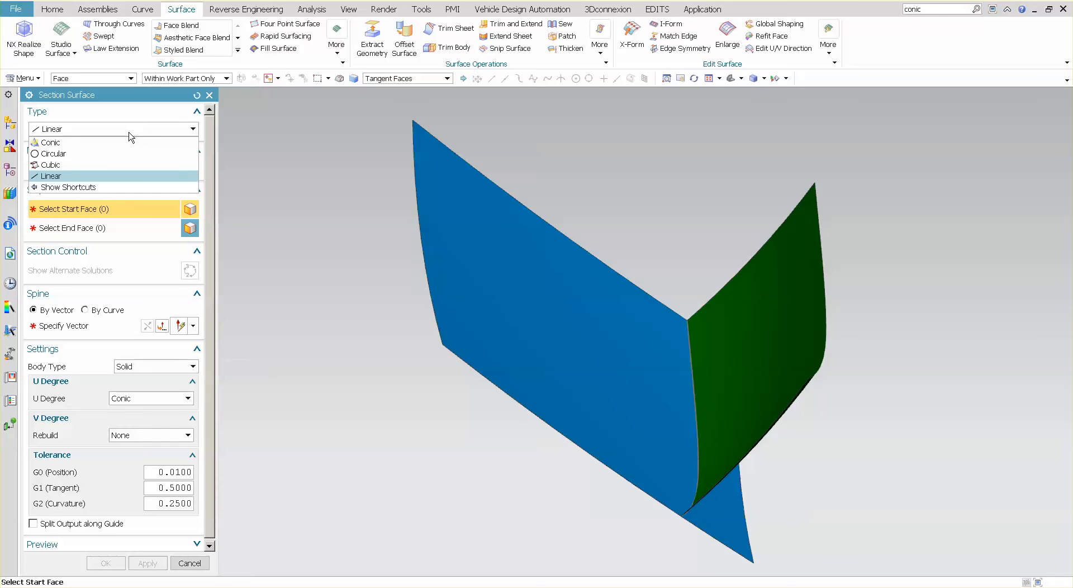
pyautogui.moveTo(50, 143)
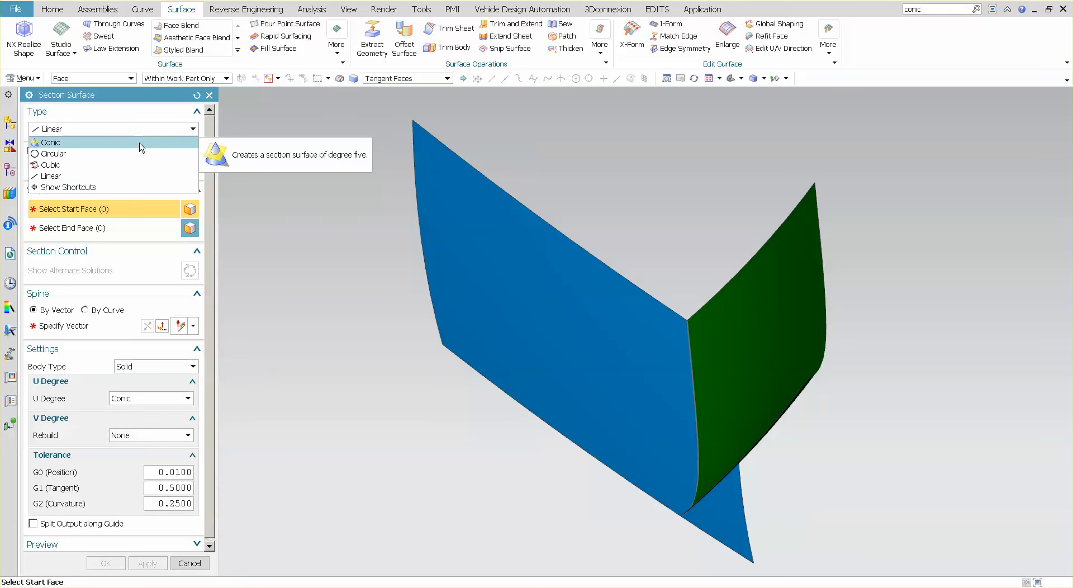
pyautogui.moveTo(123, 156)
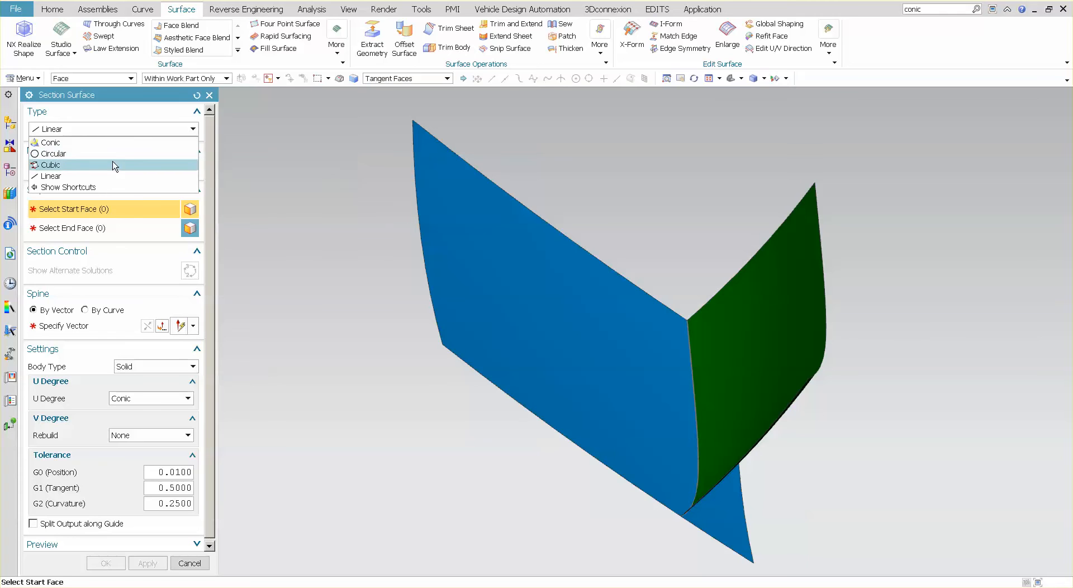
pyautogui.moveTo(109, 178)
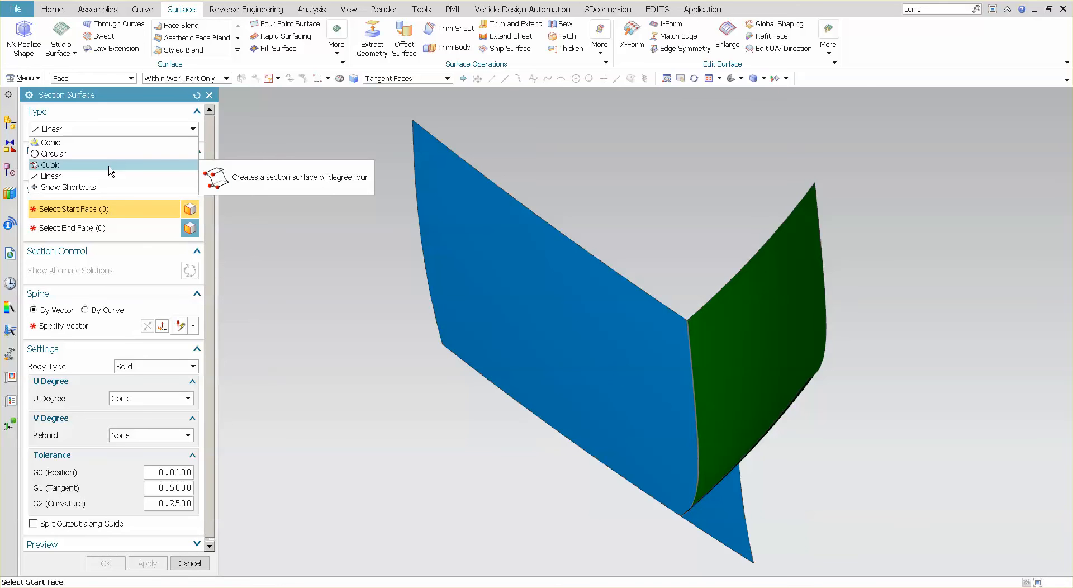
# - Choose Circular sections with the Center Radius mode for the tube
pyautogui.click(50, 154)
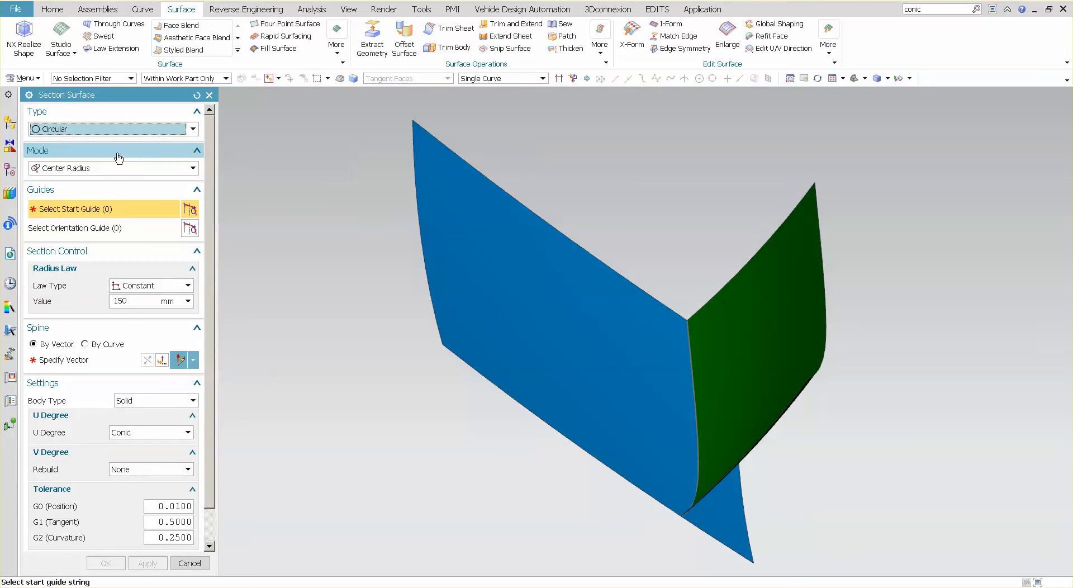
pyautogui.moveTo(201, 172)
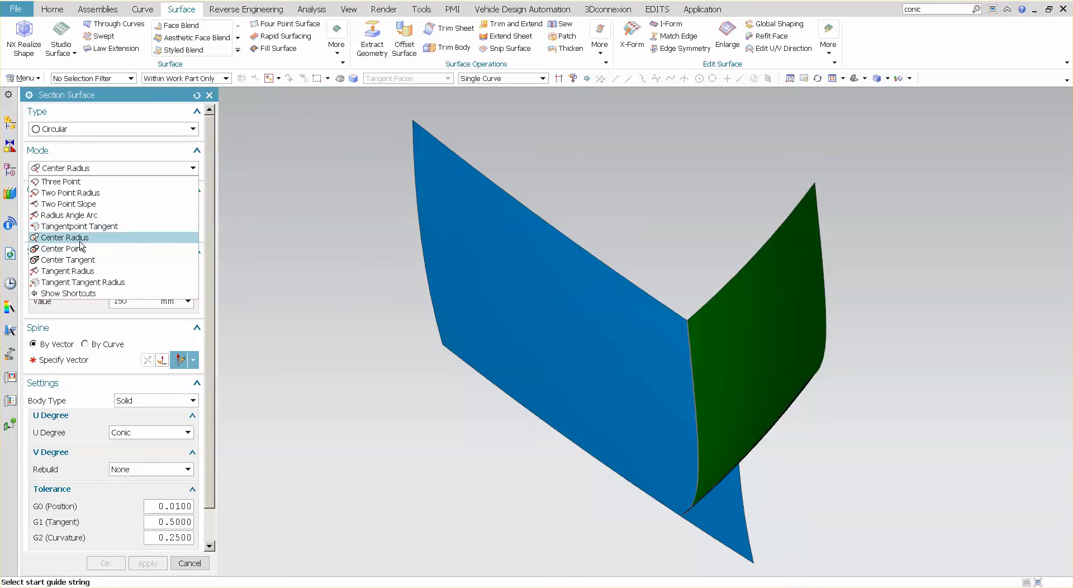
pyautogui.moveTo(81, 245)
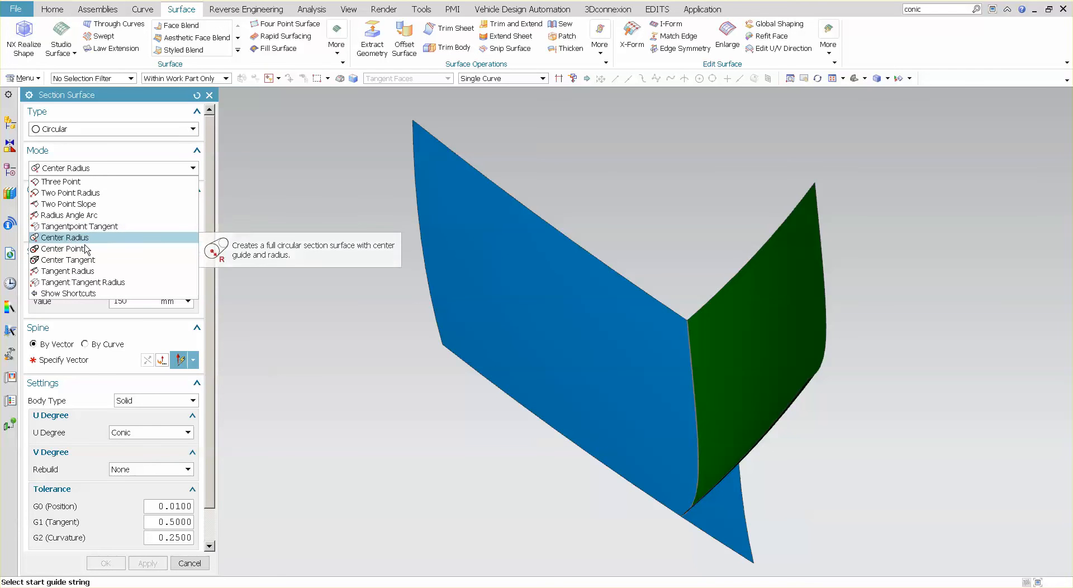
pyautogui.click(64, 238)
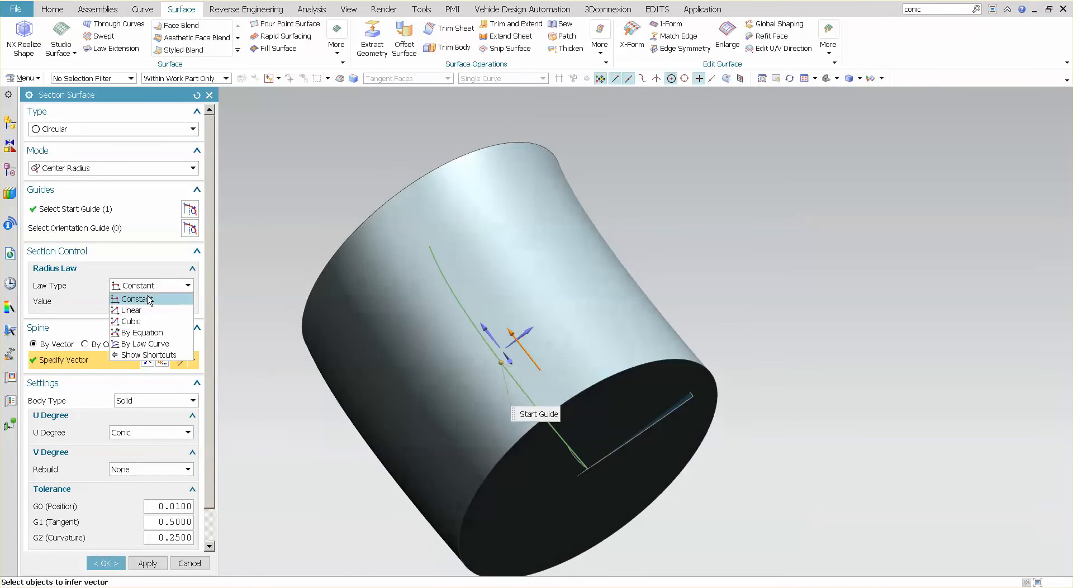
pyautogui.moveTo(143, 333)
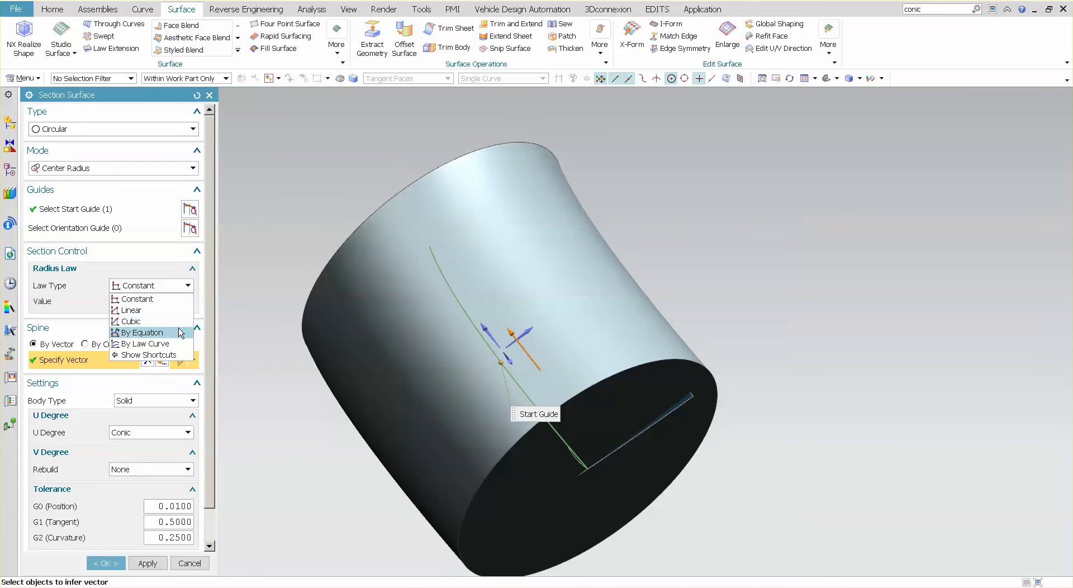
pyautogui.moveTo(137, 299)
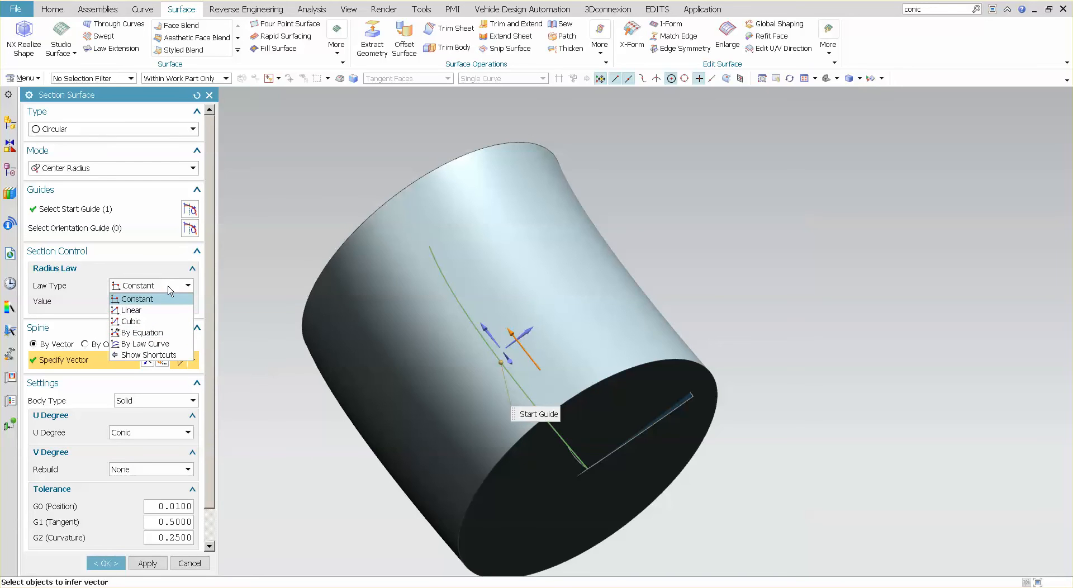
pyautogui.moveTo(163, 303)
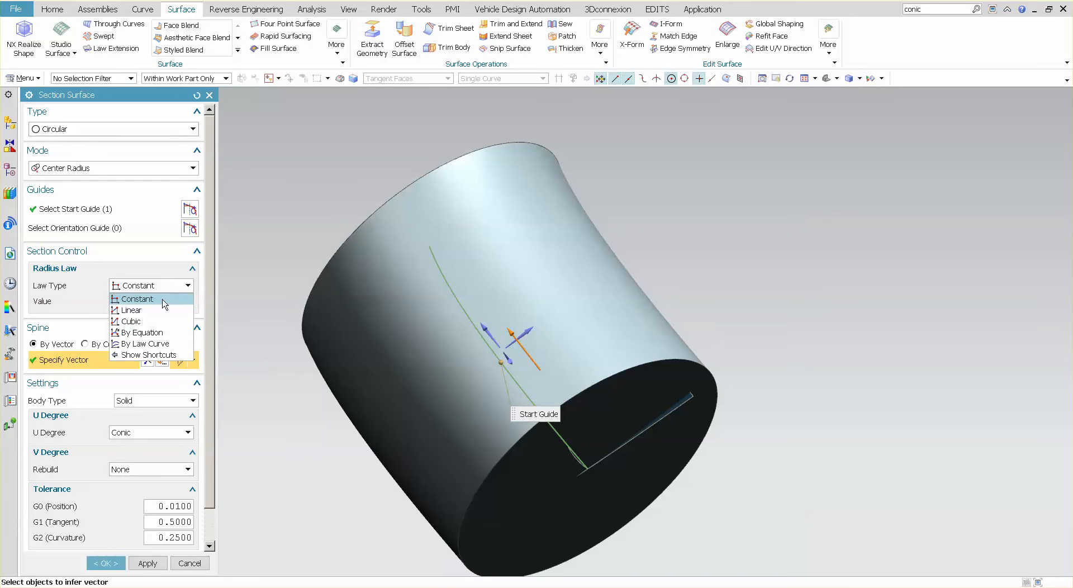
pyautogui.moveTo(142, 333)
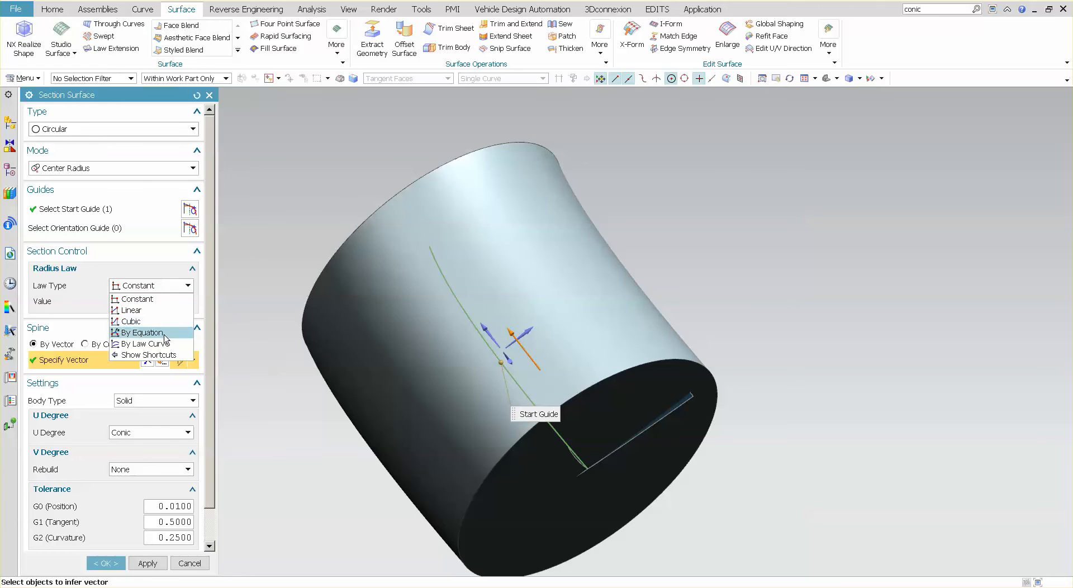
# - Set a Cubic radius law with Start 10 mm and End 25 mm
pyautogui.click(131, 322)
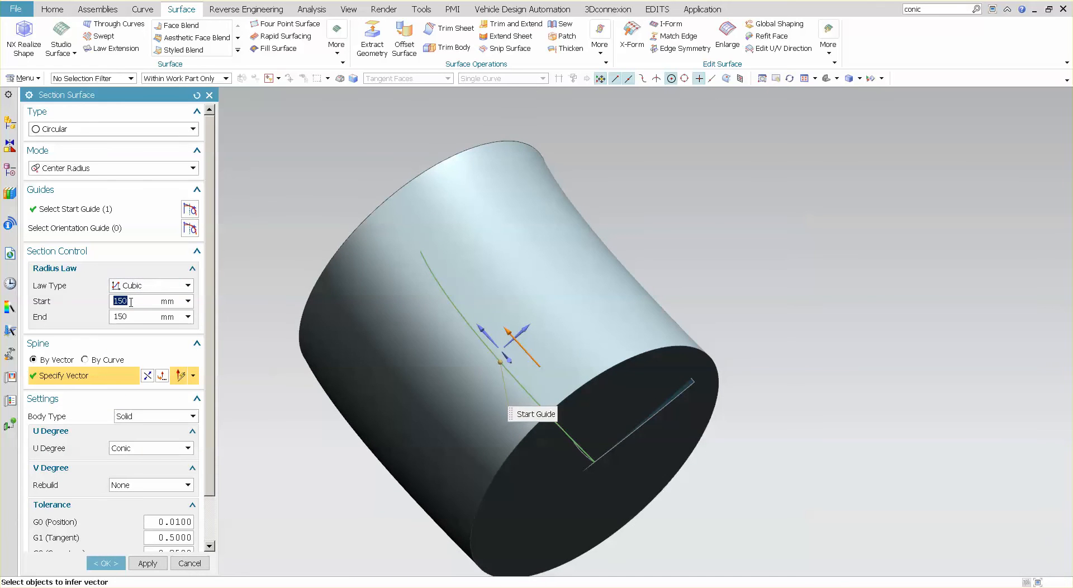
pyautogui.write('15')
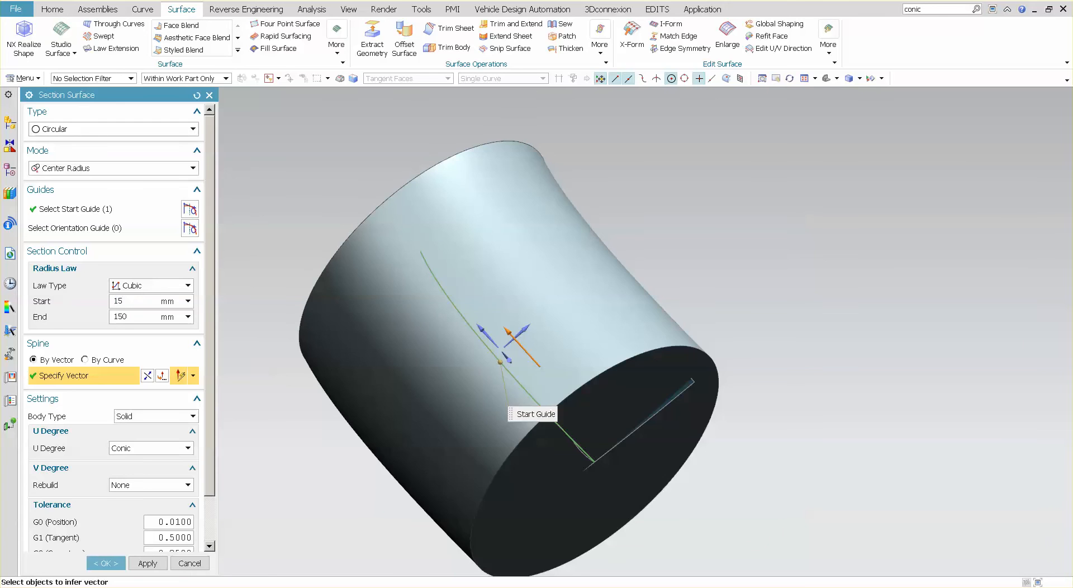
pyautogui.write('25')
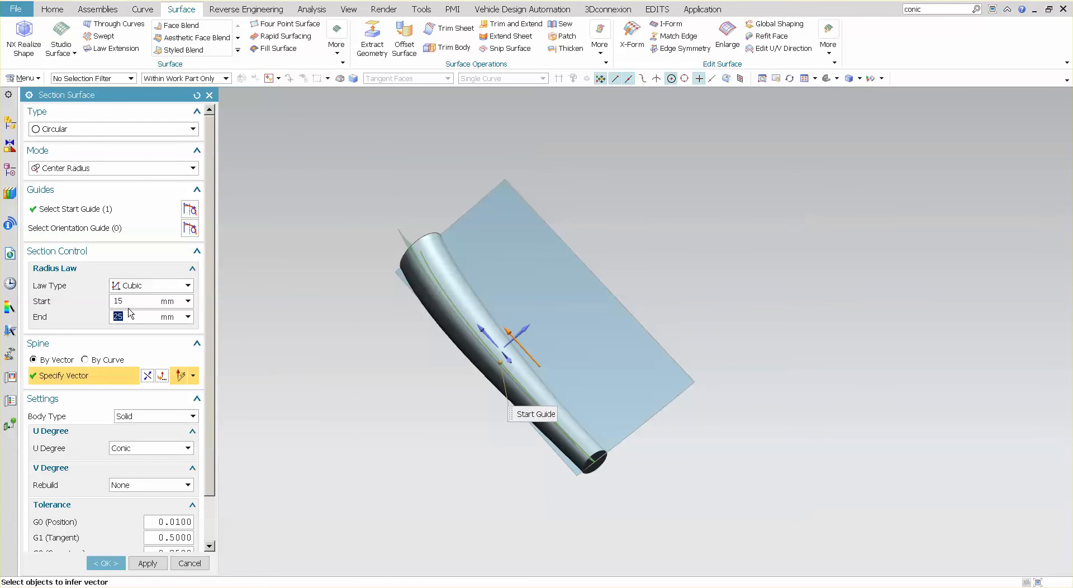
pyautogui.click(140, 302)
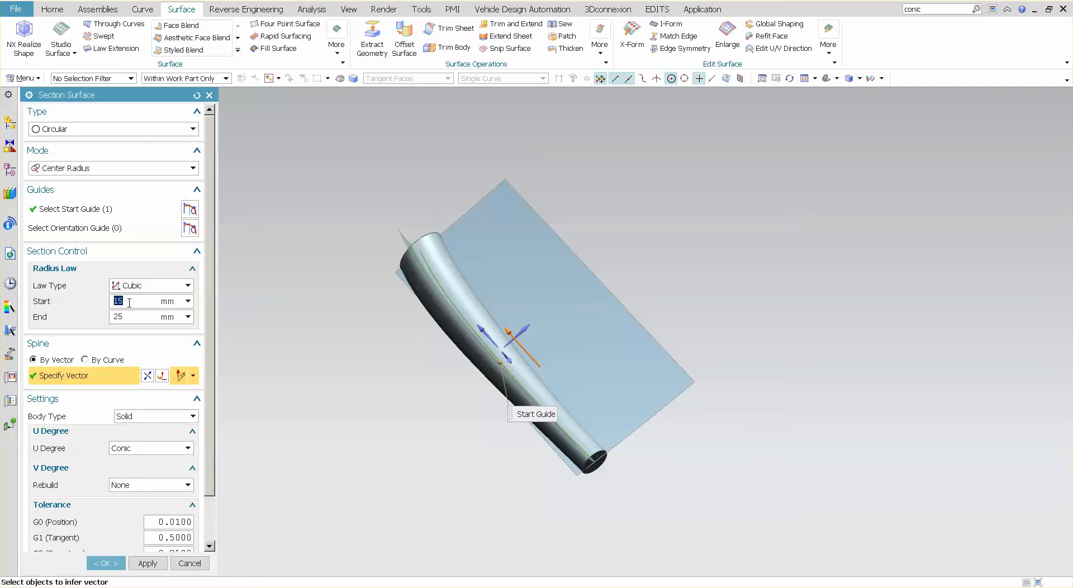
pyautogui.write('10')
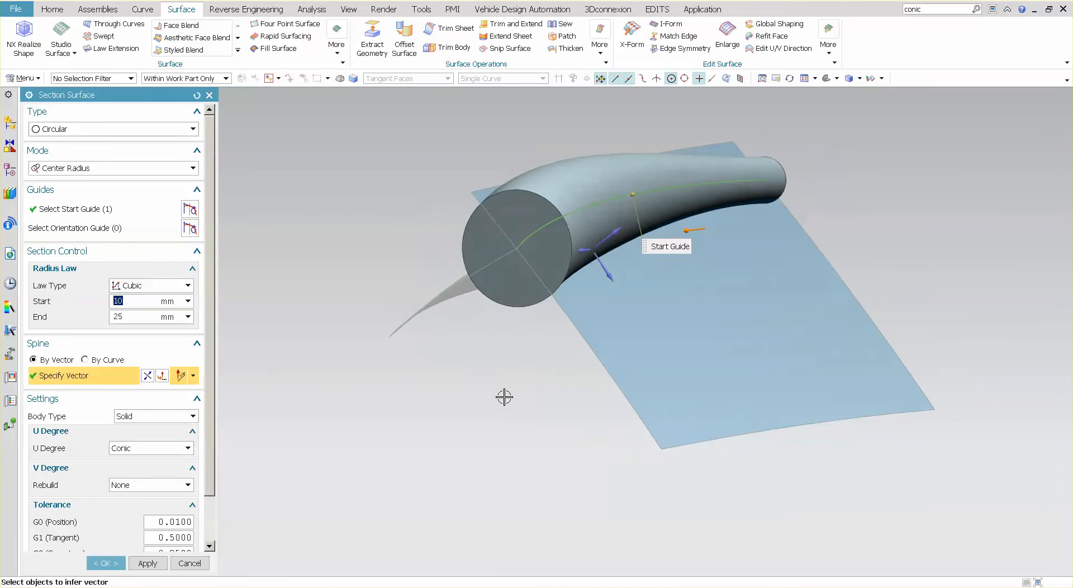
pyautogui.moveTo(496, 391)
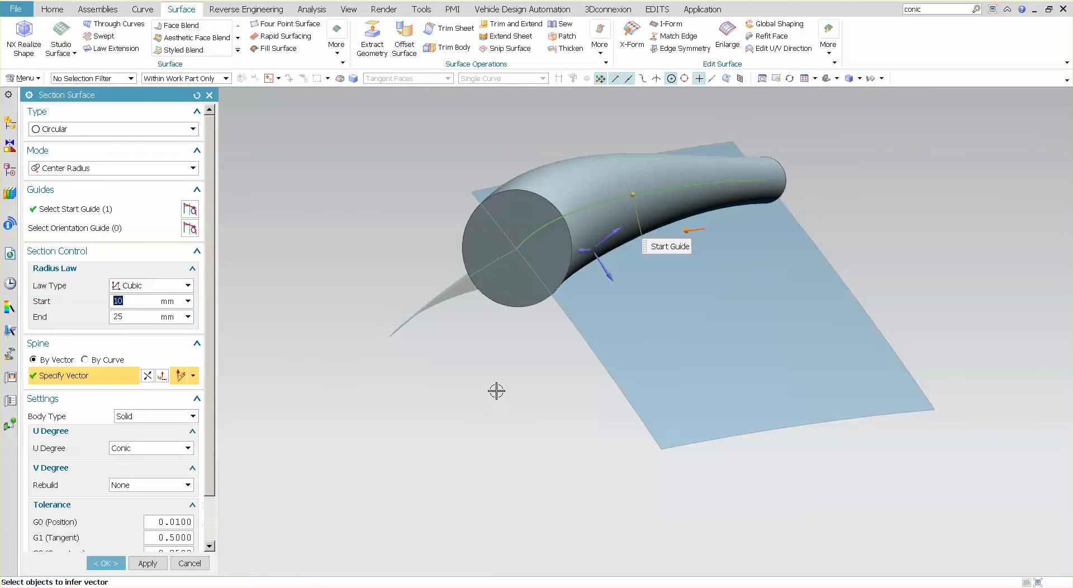
pyautogui.moveTo(493, 400)
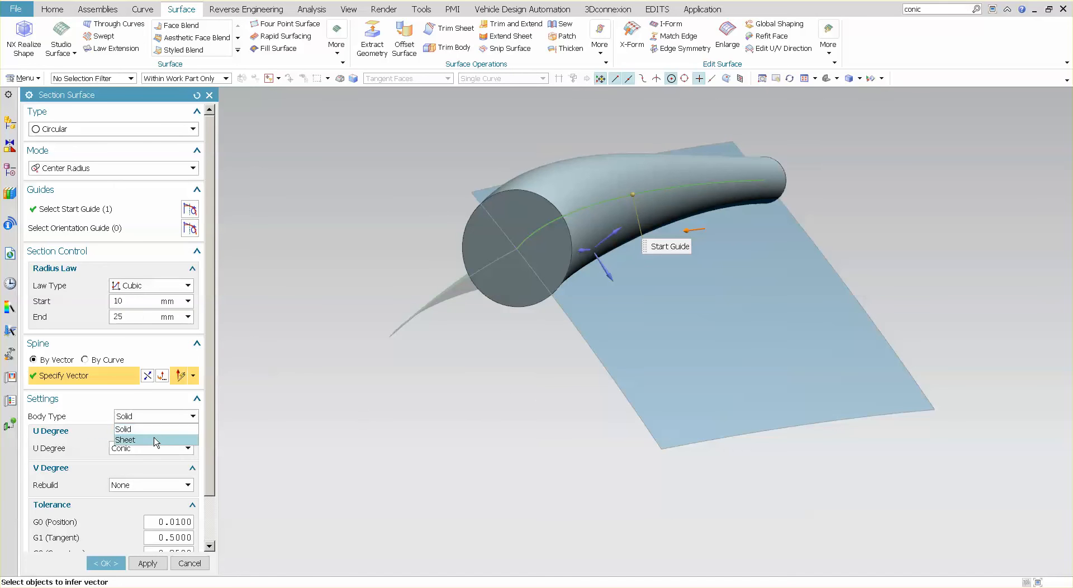
# - Output the tube as a Sheet body, keeping the radius law Cubic
pyautogui.click(125, 439)
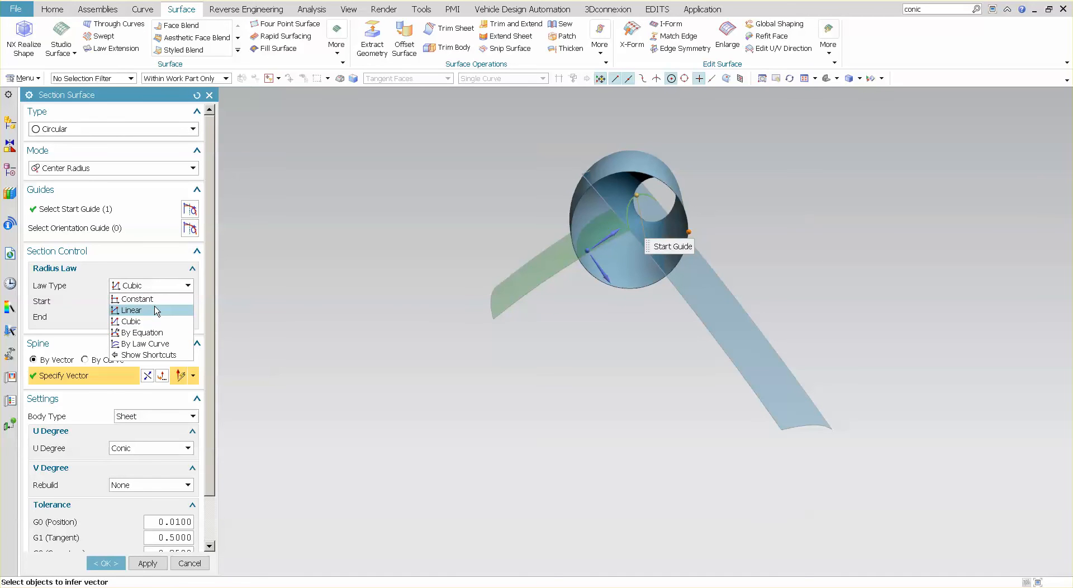
pyautogui.click(130, 311)
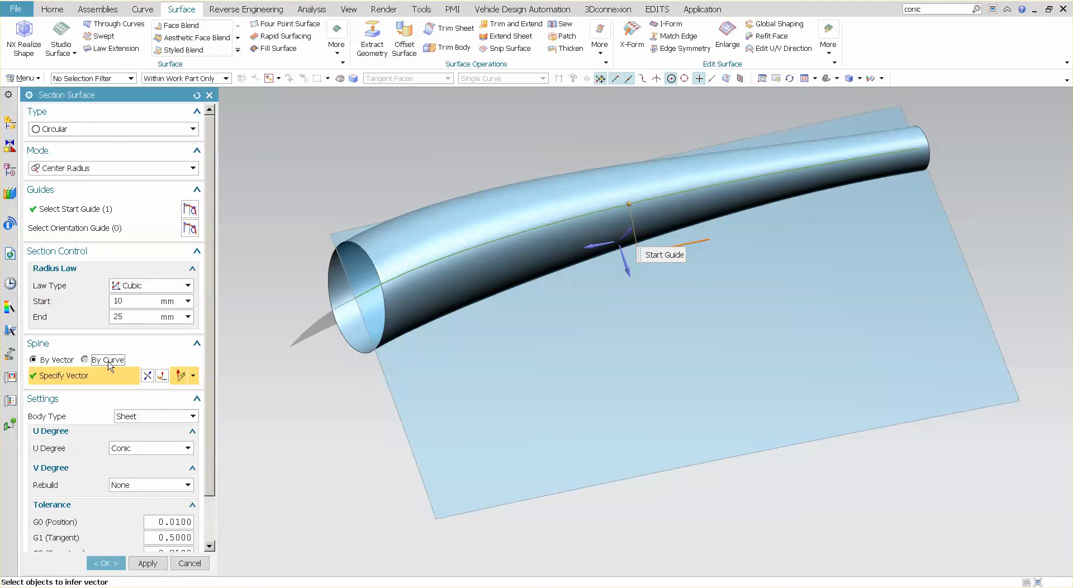
# - Take the spine By Curve and switch the radius law to Cubic along Spine
pyautogui.click(85, 360)
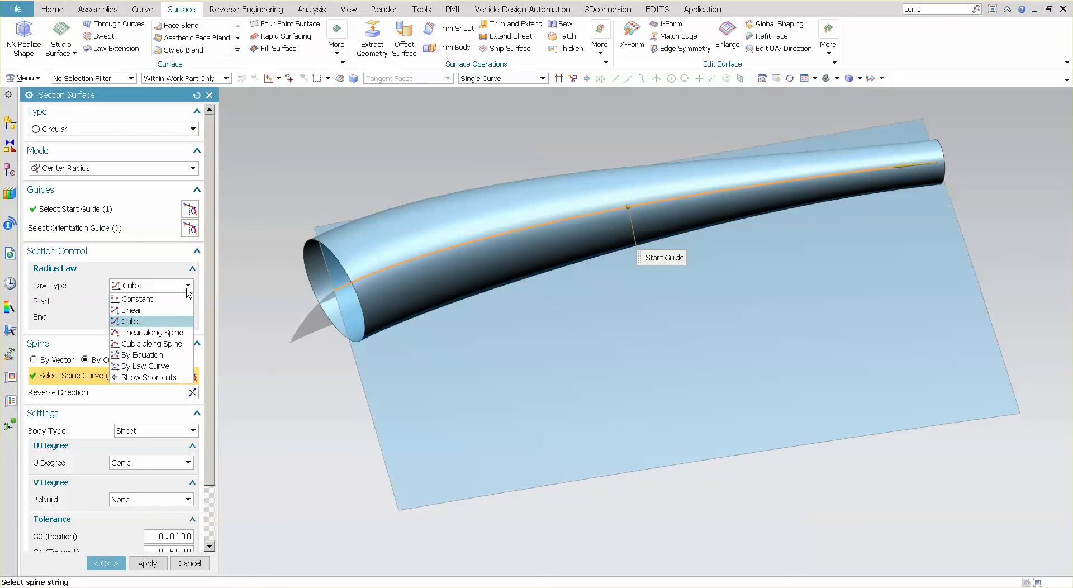
pyautogui.moveTo(151, 333)
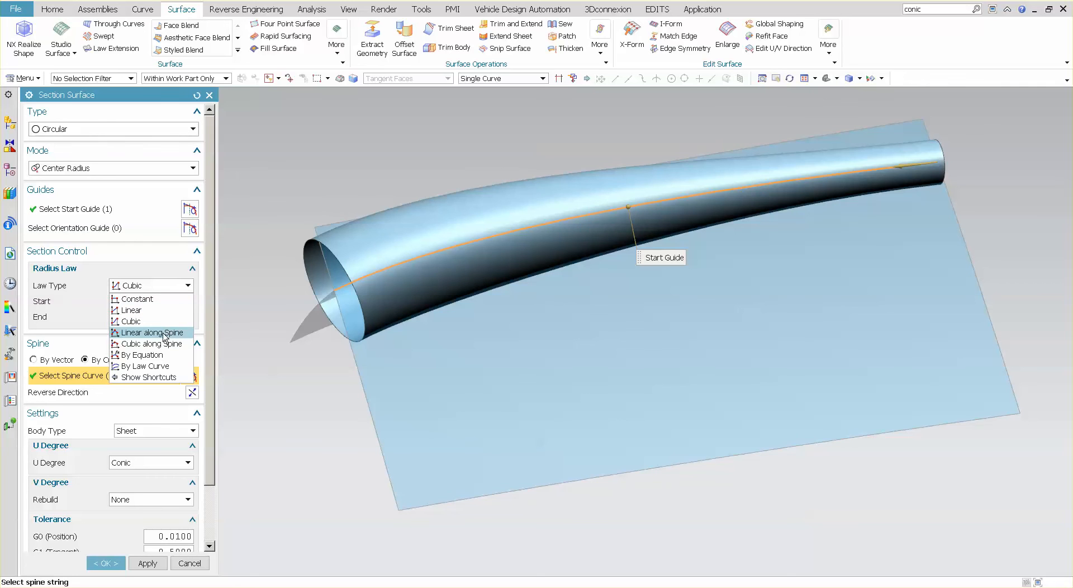
pyautogui.moveTo(156, 345)
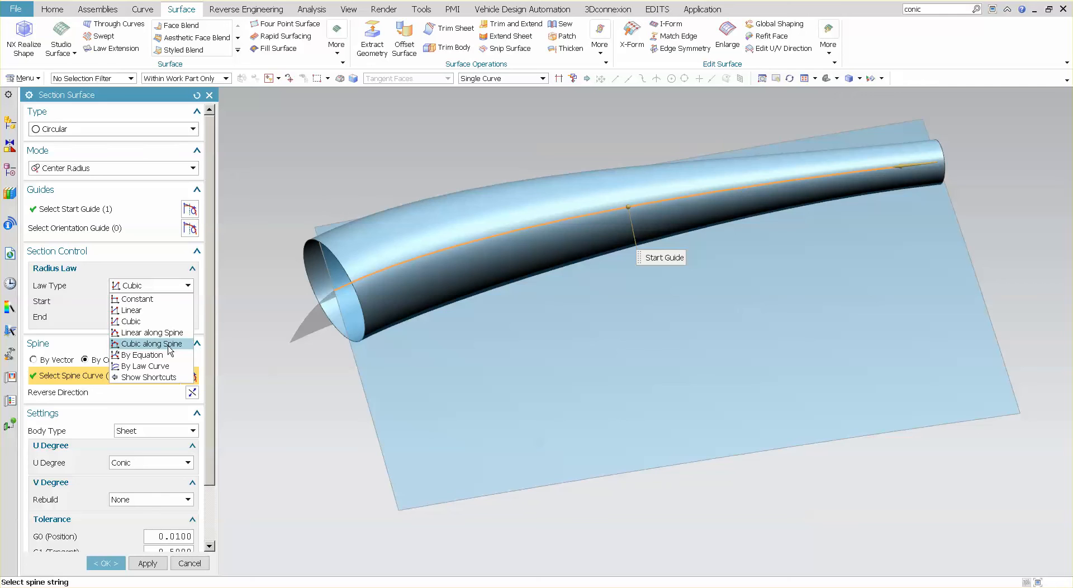
pyautogui.click(152, 344)
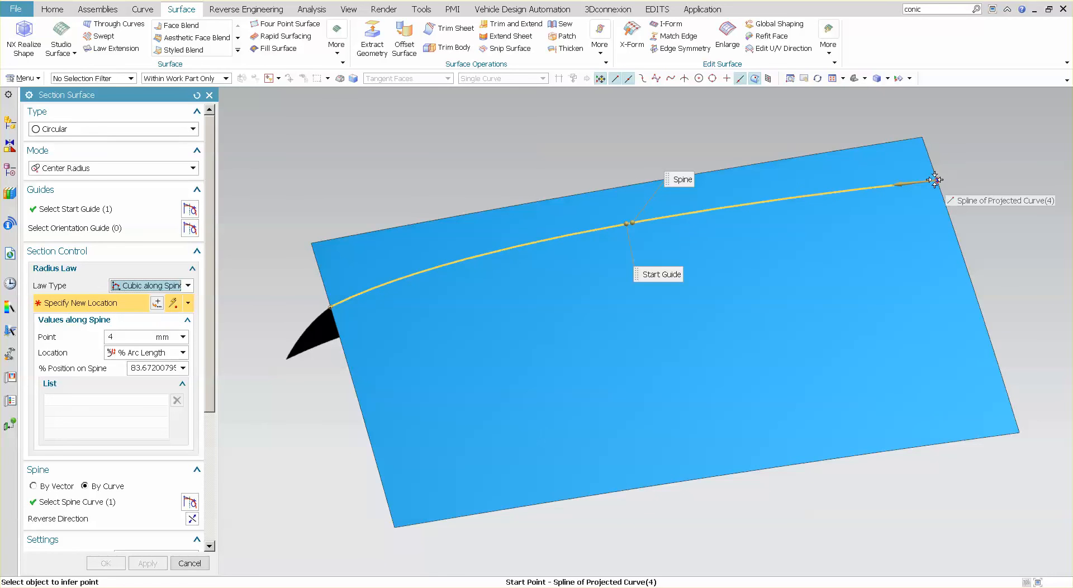
# - Add spine radius points of 10, 20, 5 and 15 mm at 0, 39, 70 and 100 percent
pyautogui.click(935, 181)
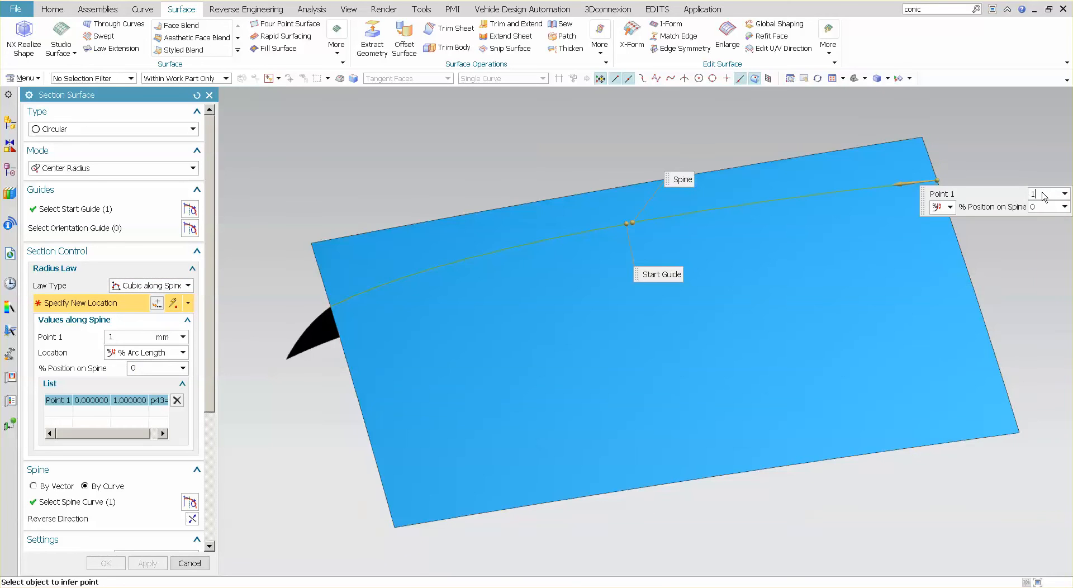
pyautogui.write('10')
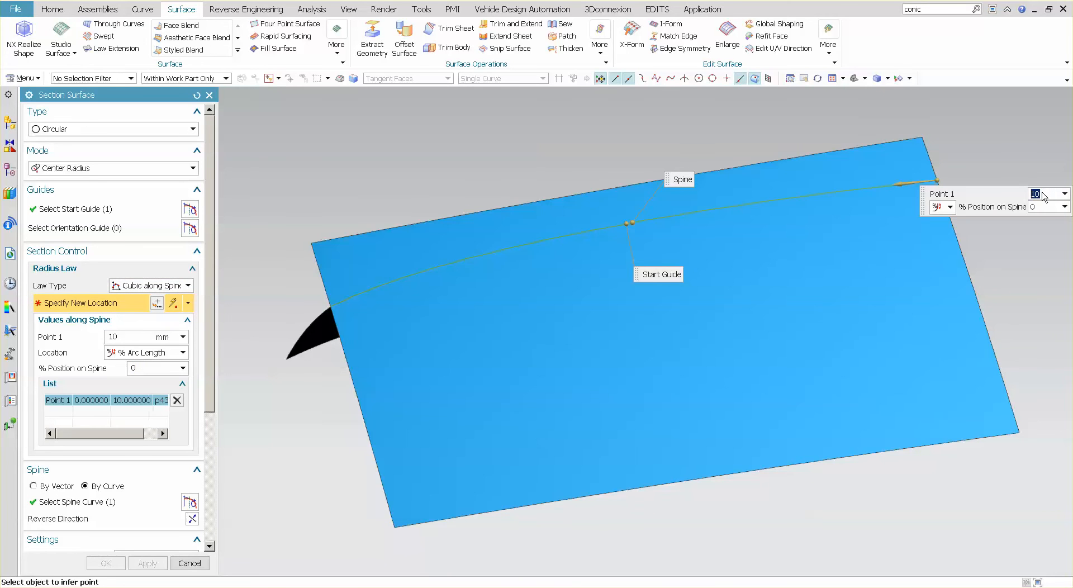
pyautogui.moveTo(747, 204)
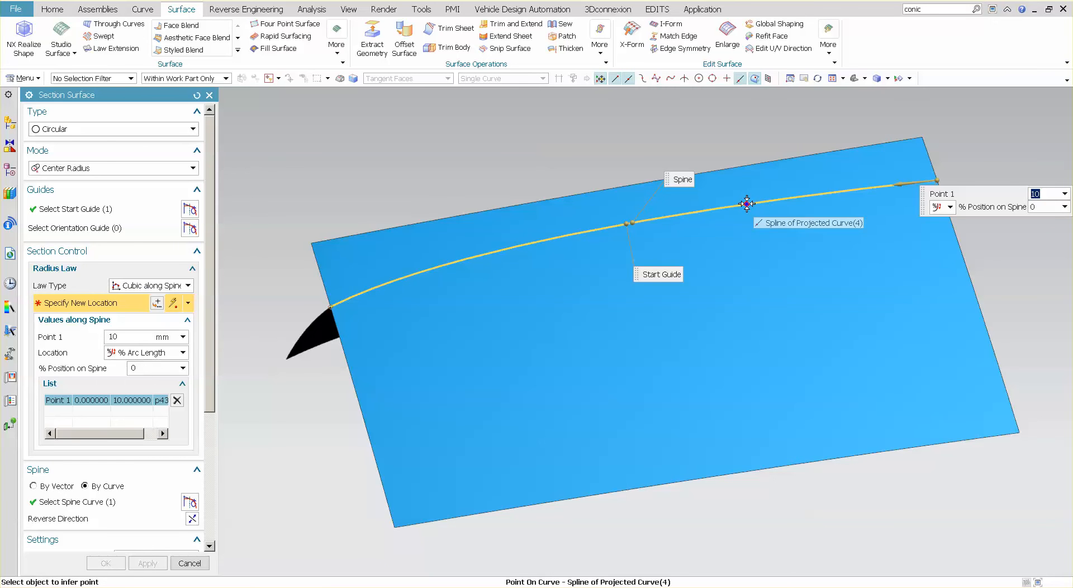
pyautogui.click(747, 204)
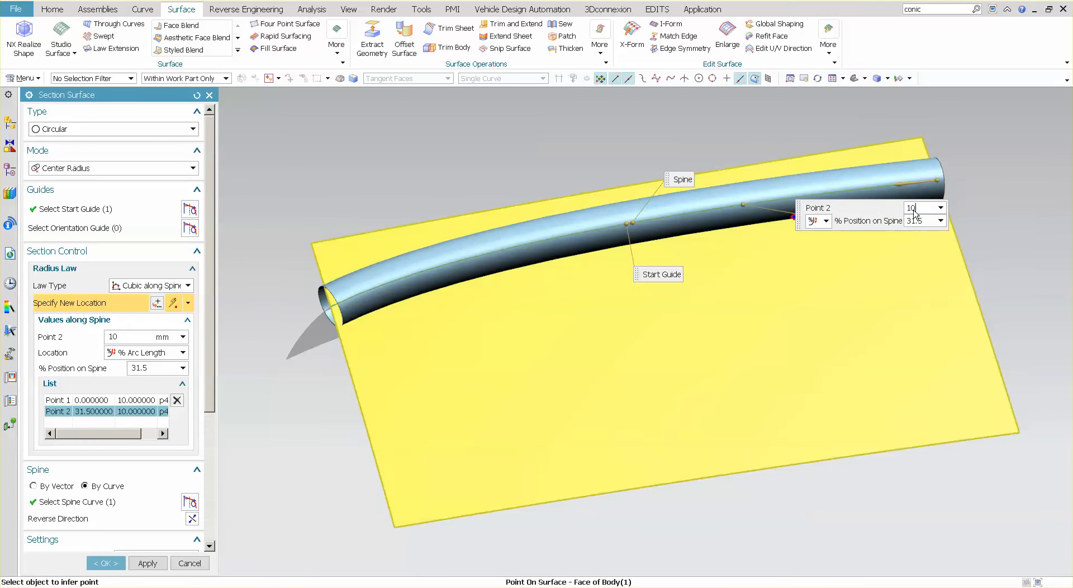
pyautogui.write('2')
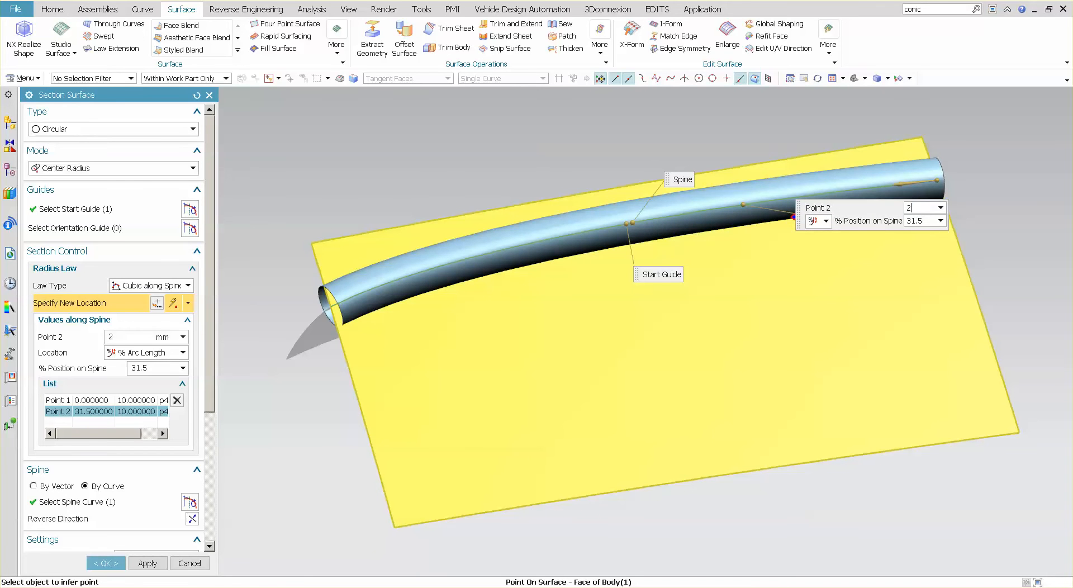
pyautogui.write('20')
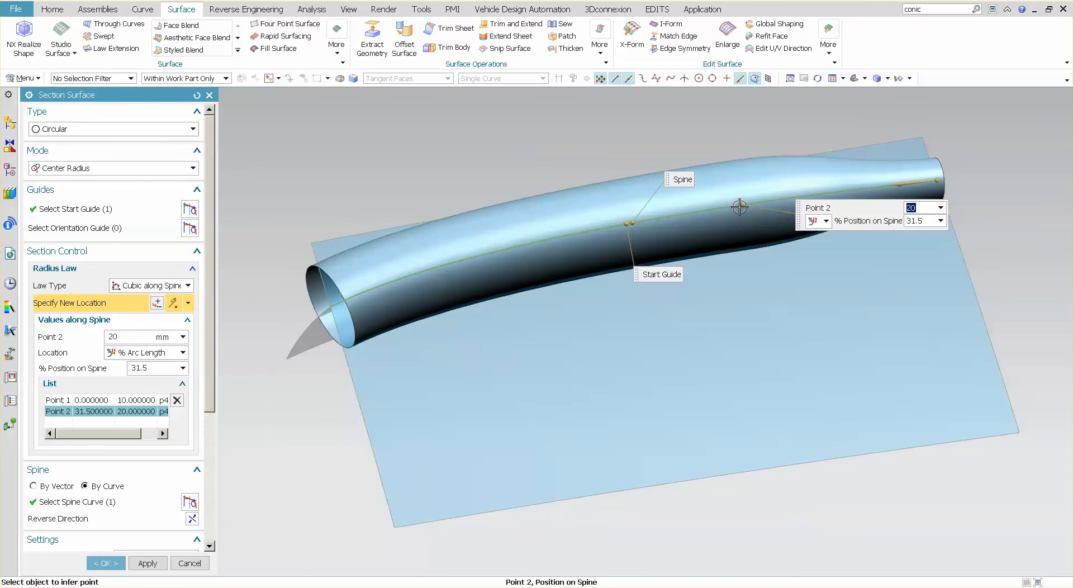
pyautogui.moveTo(739, 208); pyautogui.dragTo(580, 234)
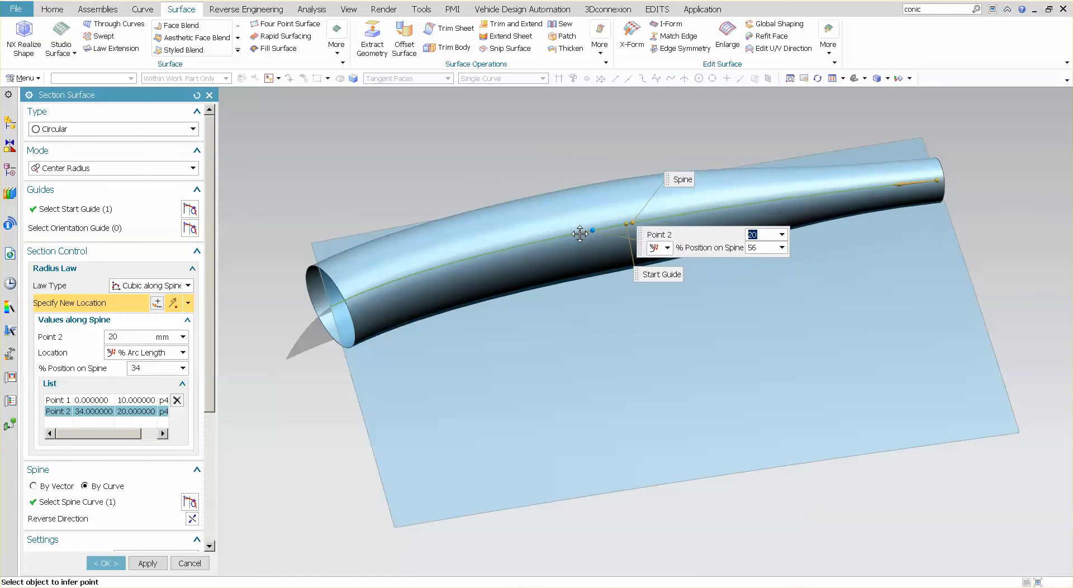
pyautogui.moveTo(591, 231); pyautogui.dragTo(736, 205)
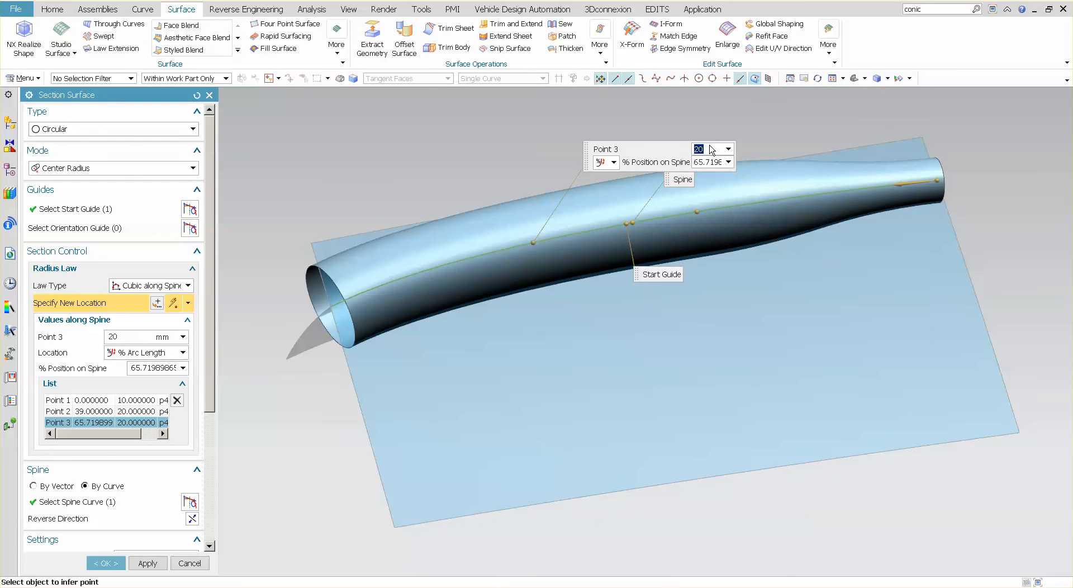
pyautogui.write('5')
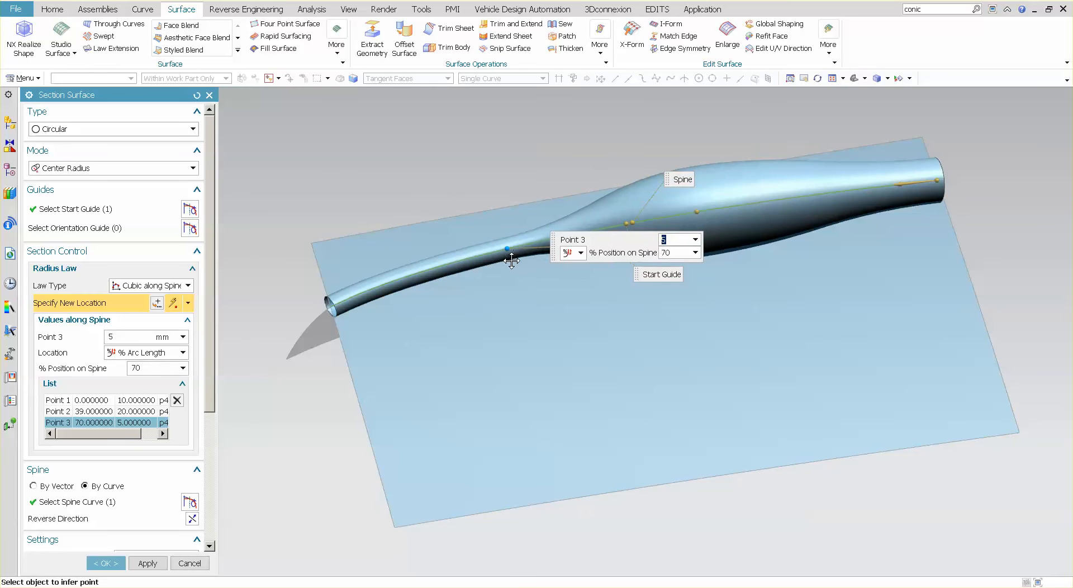
pyautogui.moveTo(334, 309)
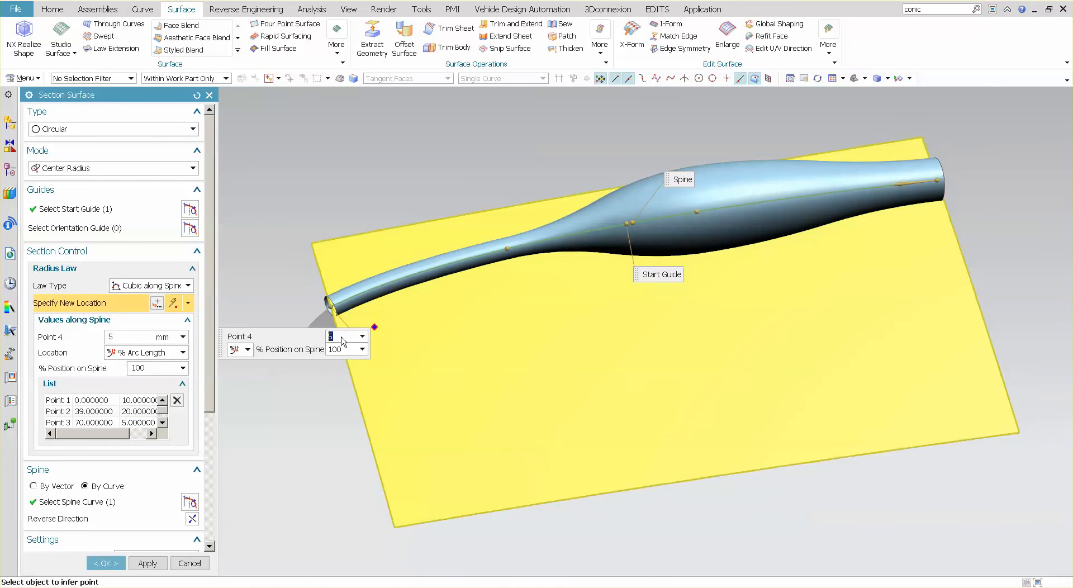
pyautogui.write('15')
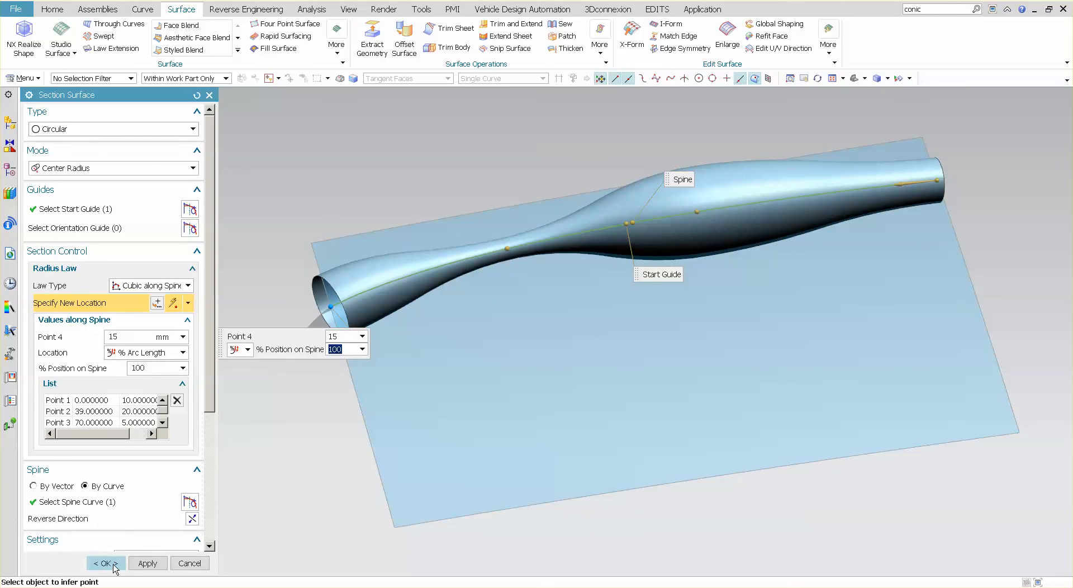
# - Confirm the Section Surface and orbit to view the tube crossing both sheets
pyautogui.click(98, 563)
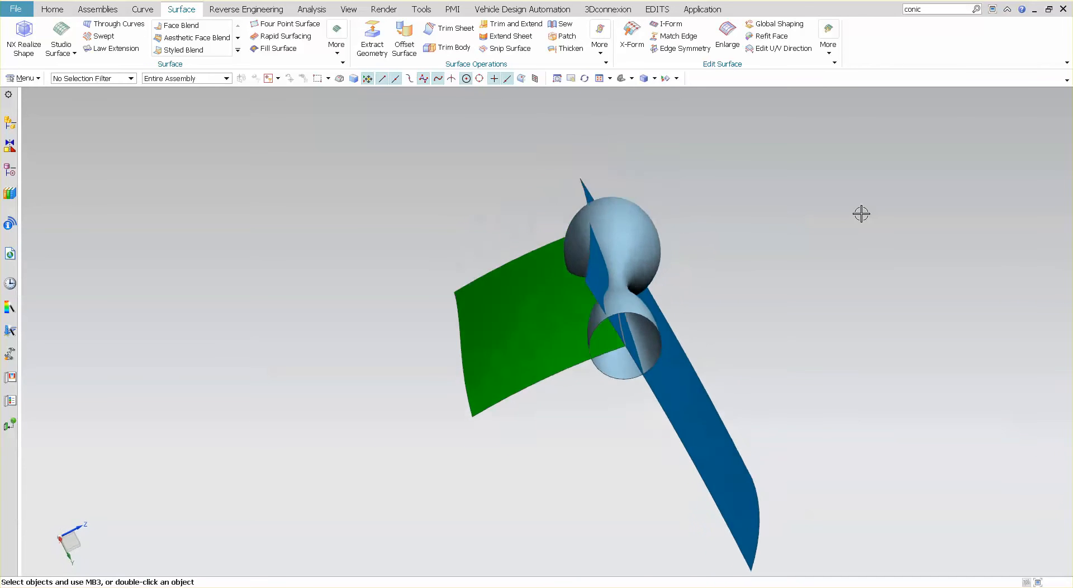
pyautogui.moveTo(862, 212); pyautogui.dragTo(708, 267)
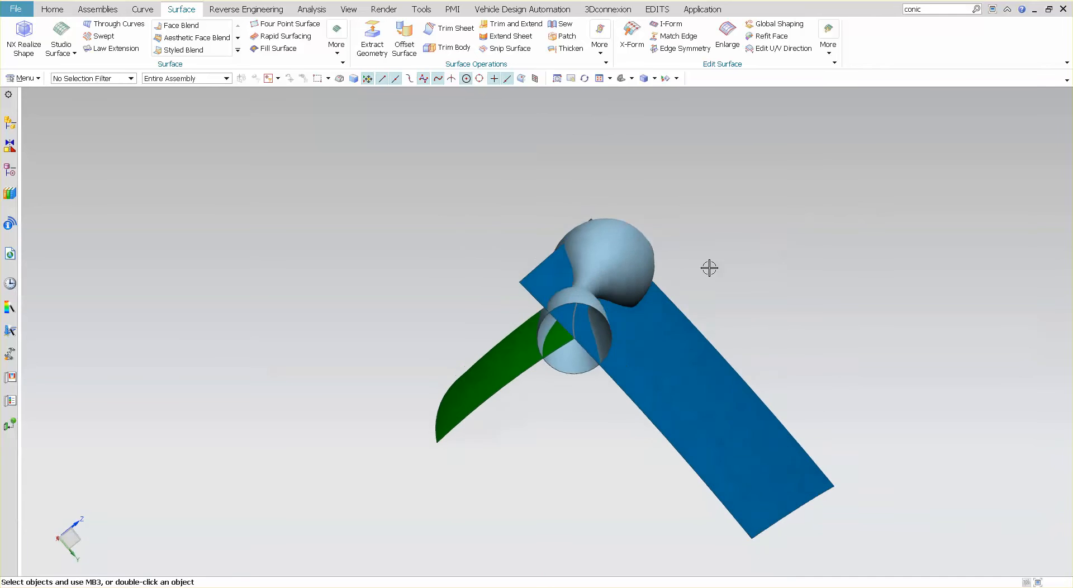
pyautogui.moveTo(710, 267); pyautogui.dragTo(580, 425)
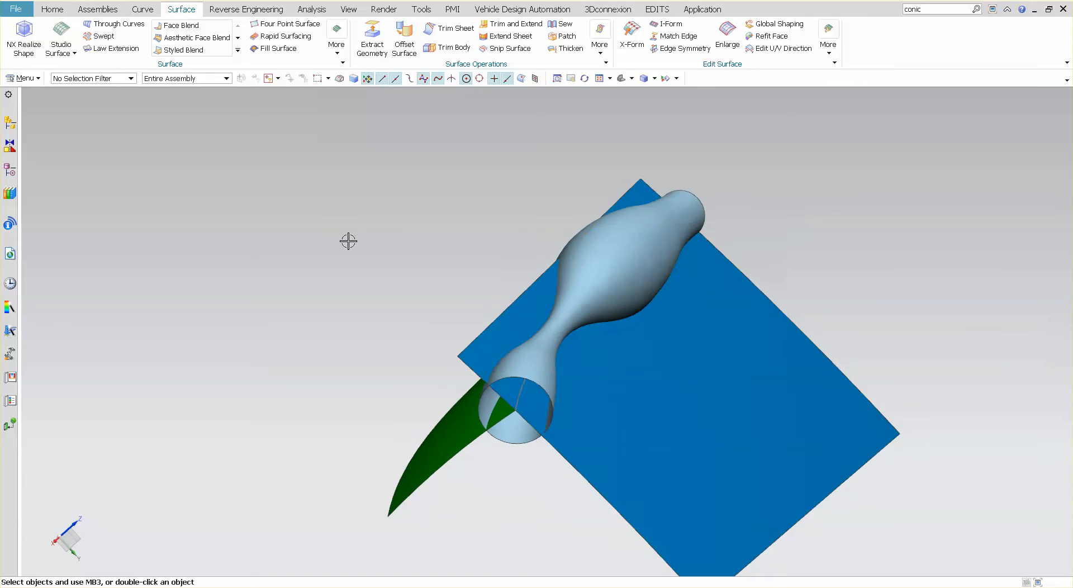
pyautogui.moveTo(115, 25)
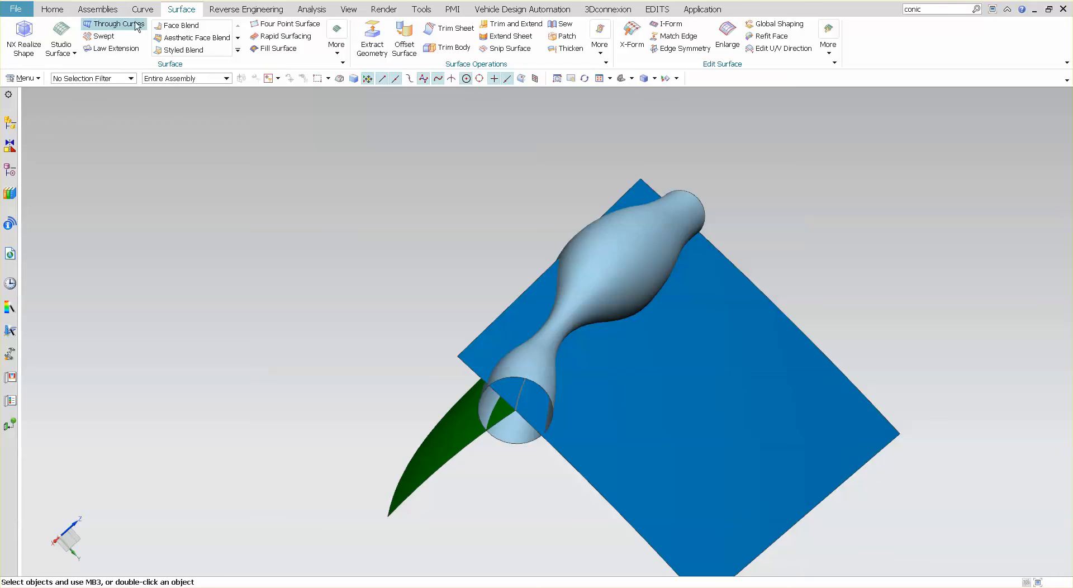
# - Start an Intersection Curve and pick the blue sheet as the first face set
pyautogui.click(143, 10)
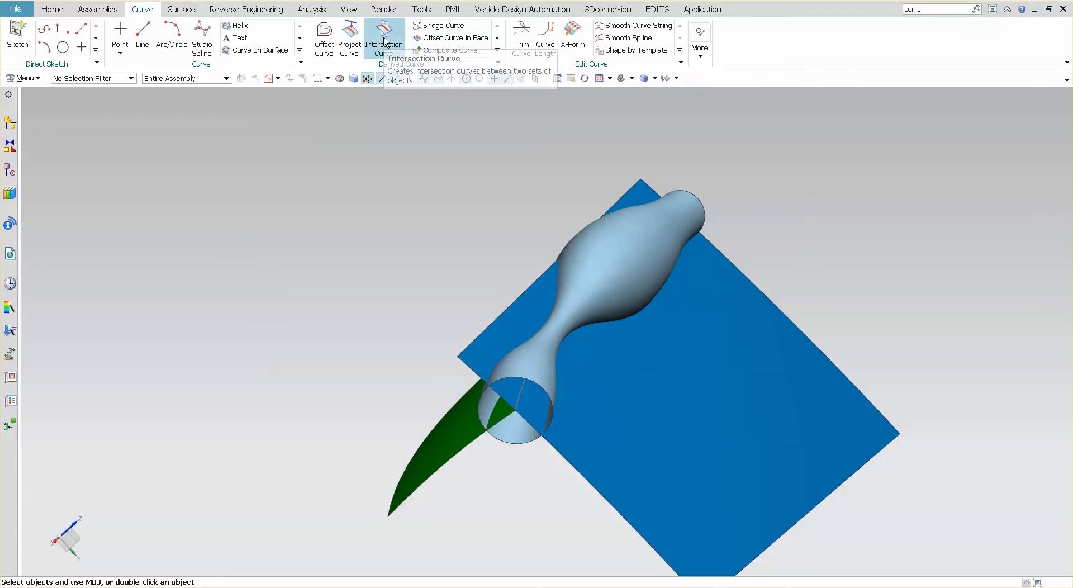
pyautogui.click(385, 31)
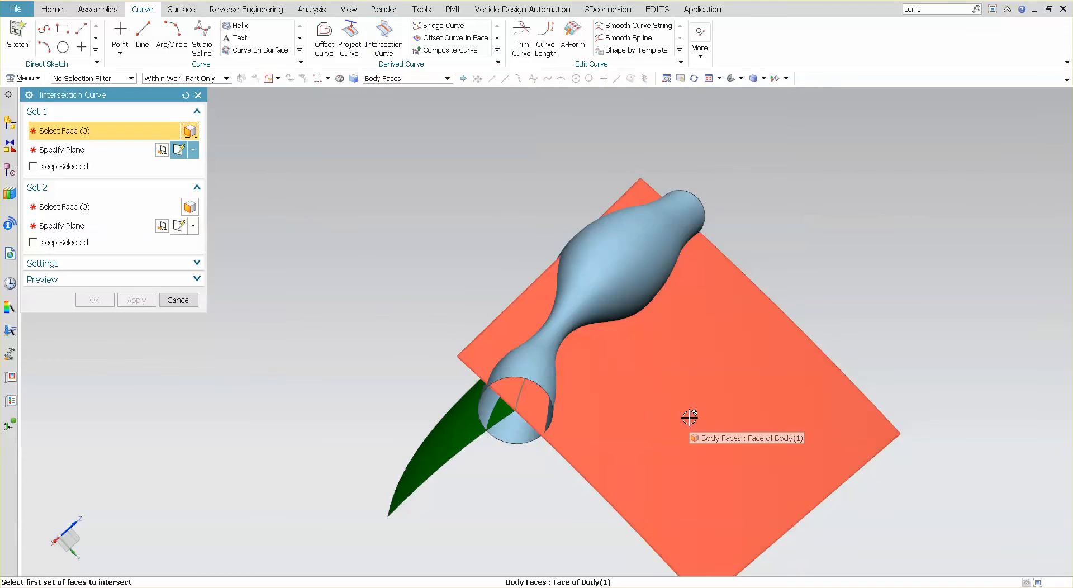
pyautogui.click(687, 417)
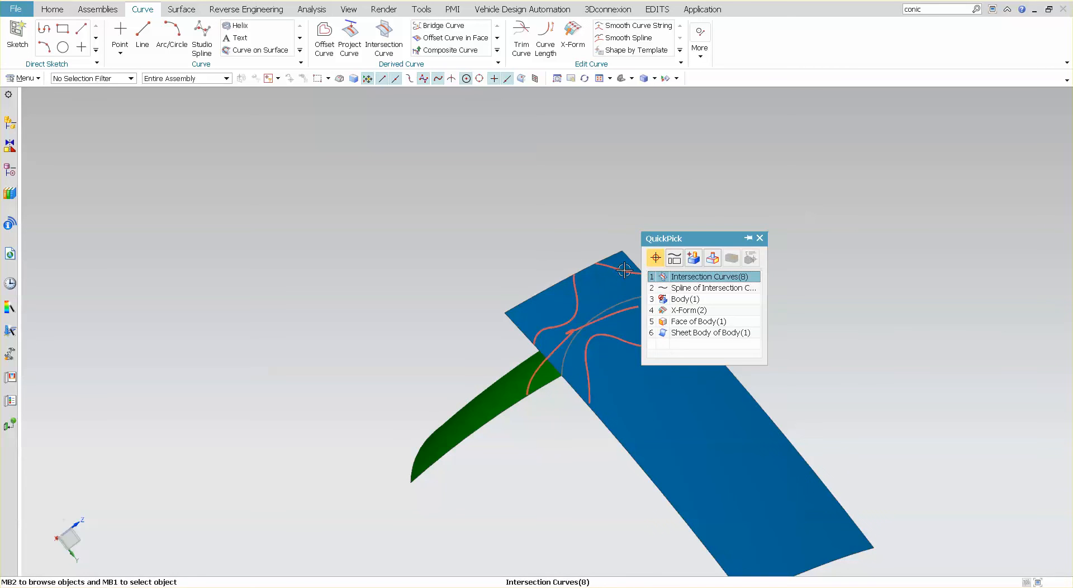
pyautogui.moveTo(706, 289)
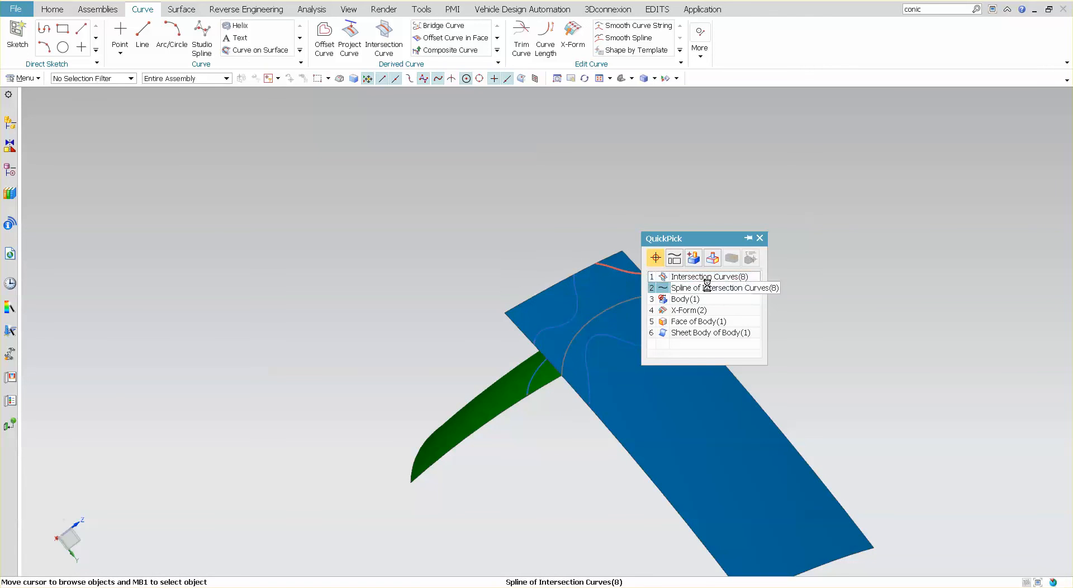
# - Pick the tube via QuickPick to create the intersection curves and hide the tube
pyautogui.click(708, 276)
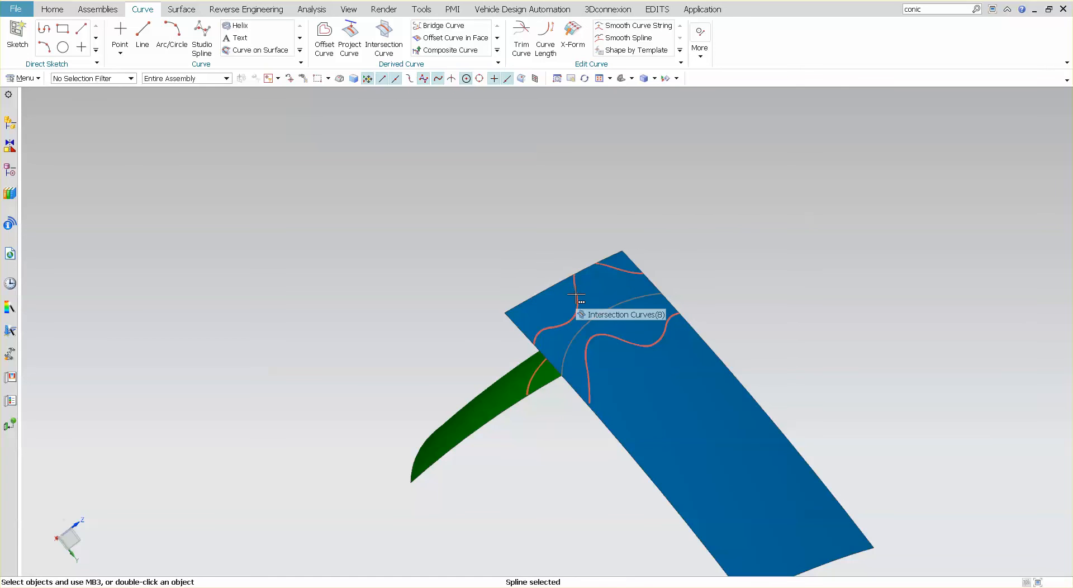
pyautogui.click(572, 293)
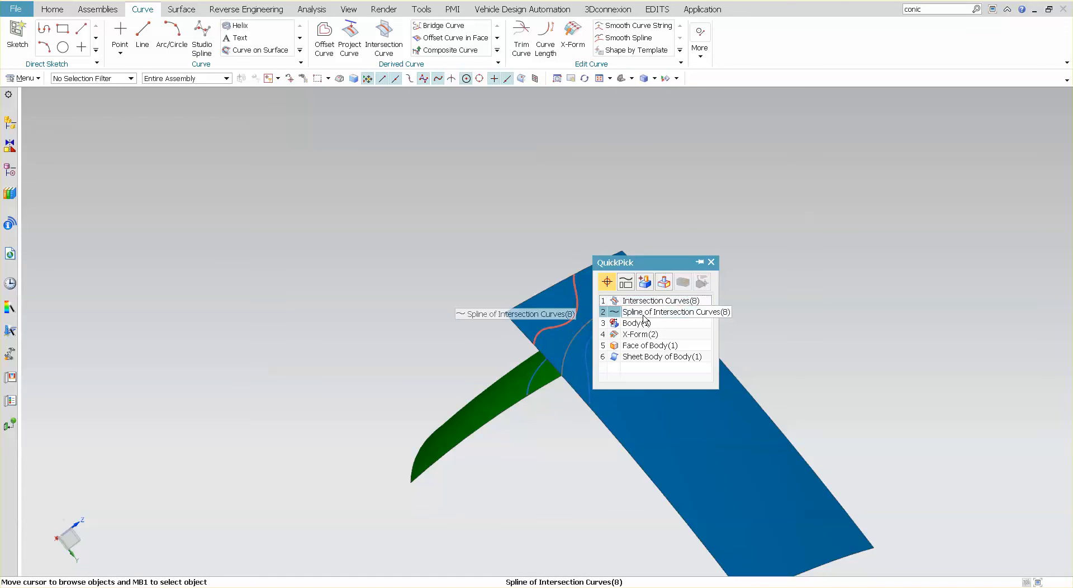
pyautogui.click(673, 312)
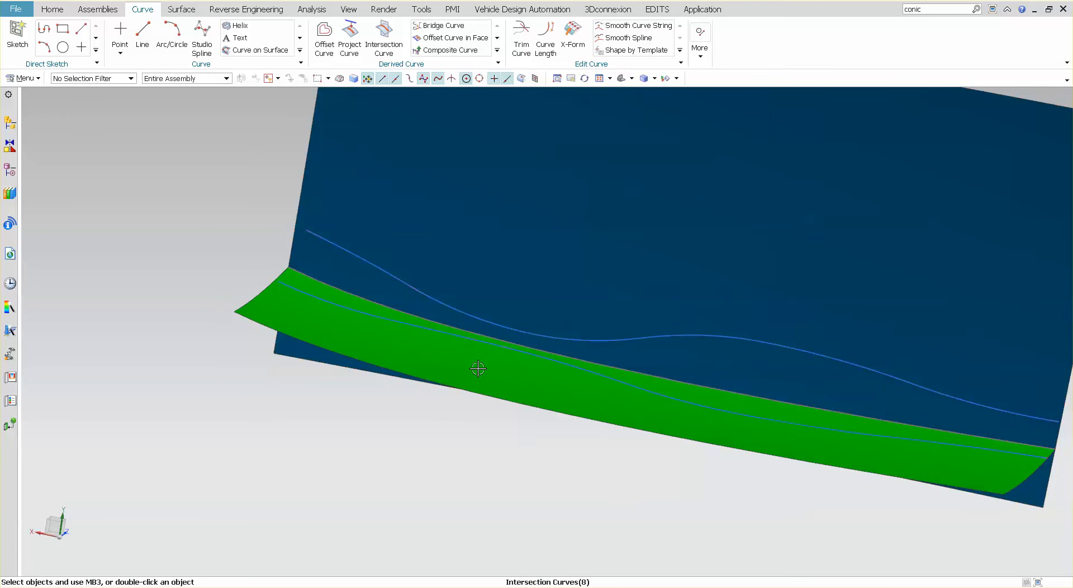
pyautogui.moveTo(438, 438)
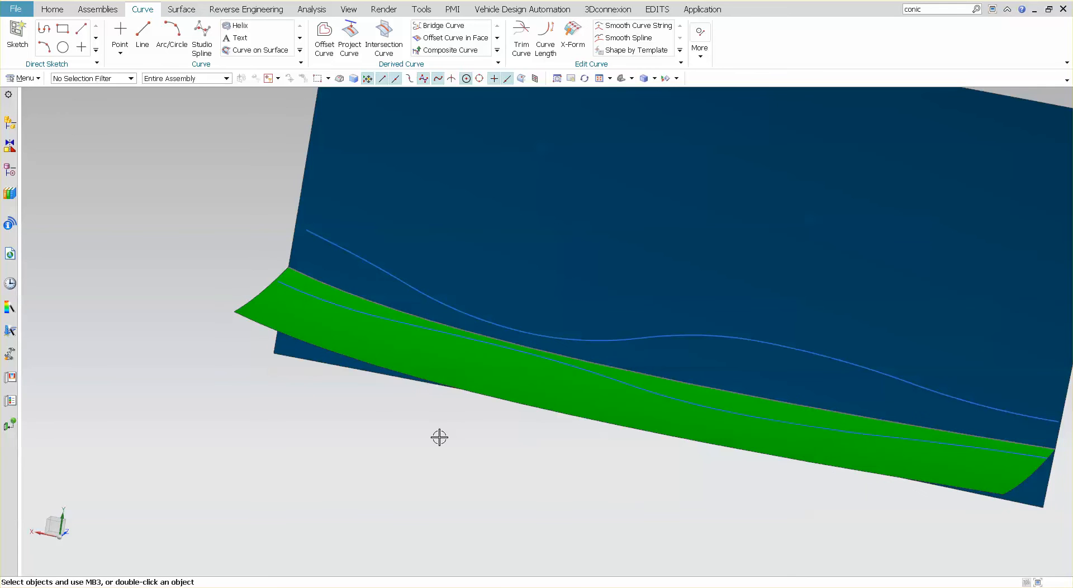
# - Make Section Surface (7) the current feature from the Part Navigator
pyautogui.click(9, 167)
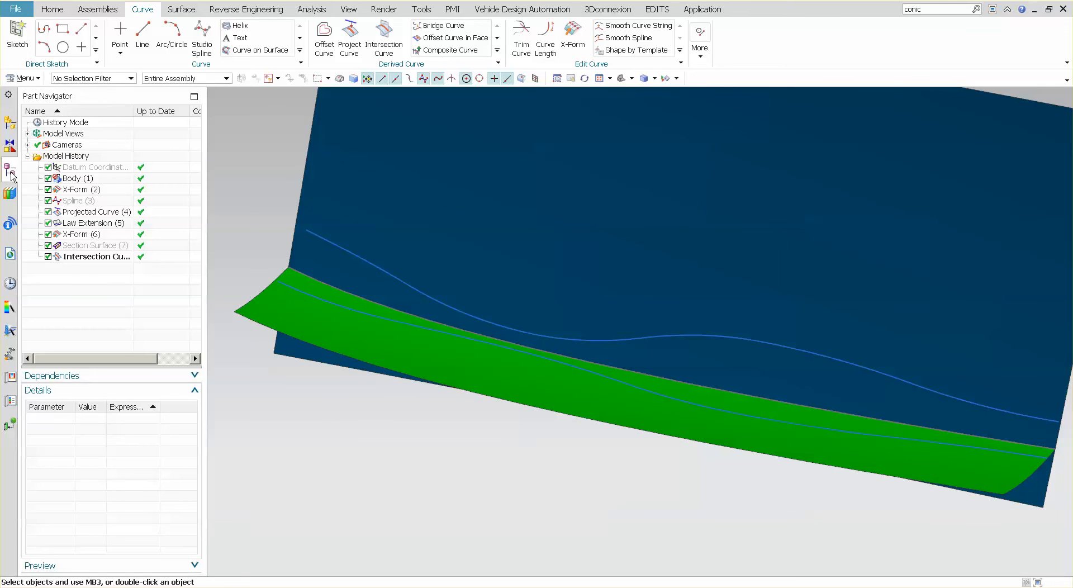
pyautogui.click(93, 246)
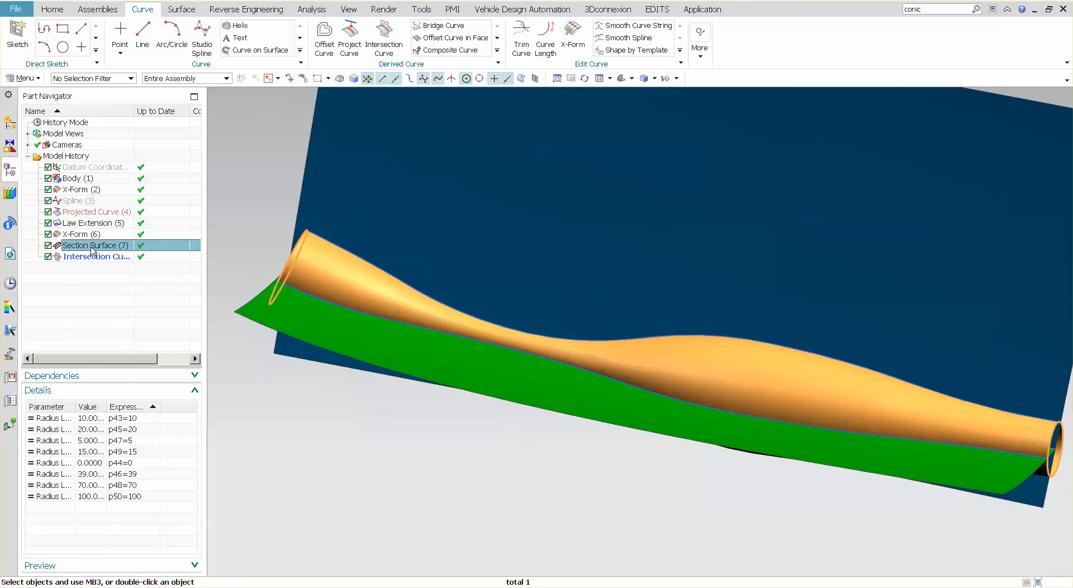
pyautogui.rightClick(94, 246)
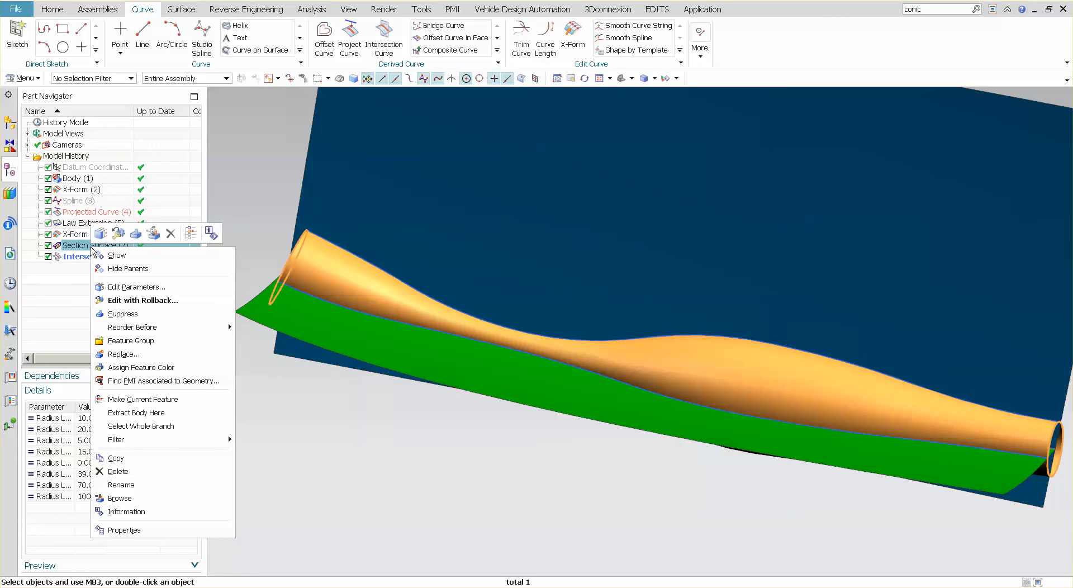
pyautogui.moveTo(139, 282)
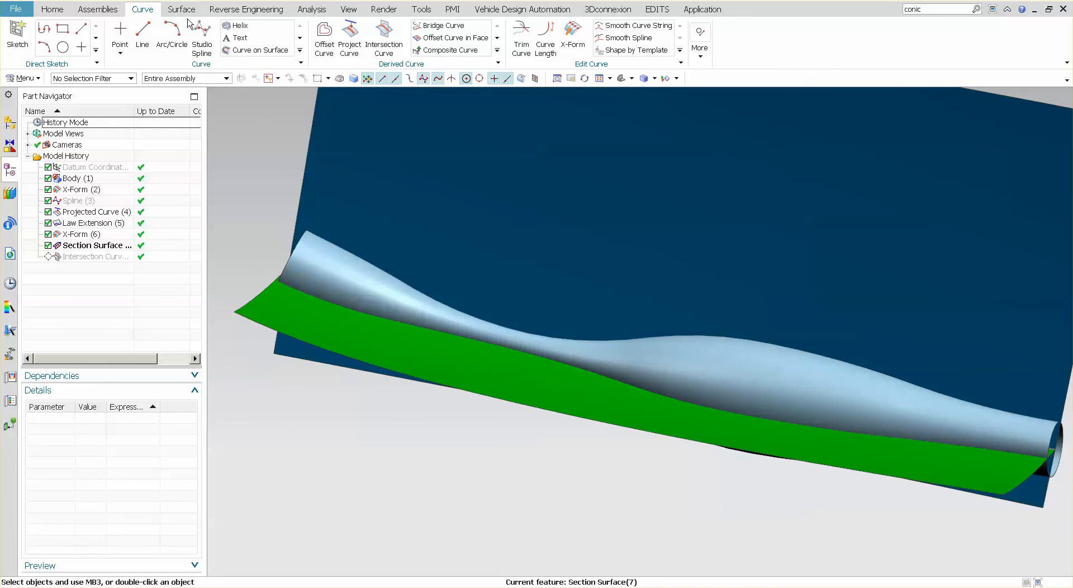
pyautogui.click(181, 9)
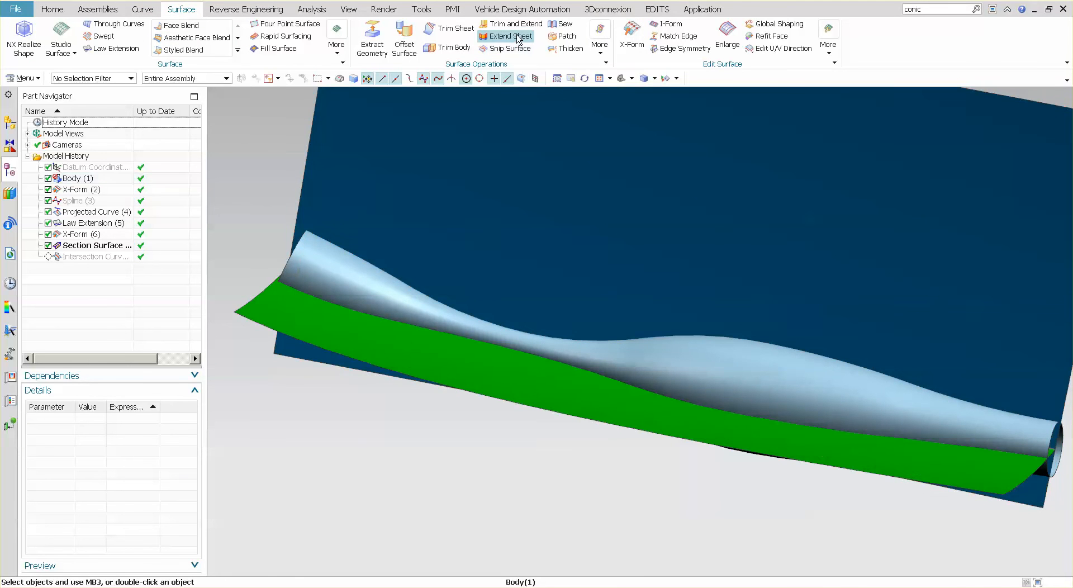
# - Extend the tube's open end by 13 mm with a Mirrored surface extension shape
pyautogui.click(510, 36)
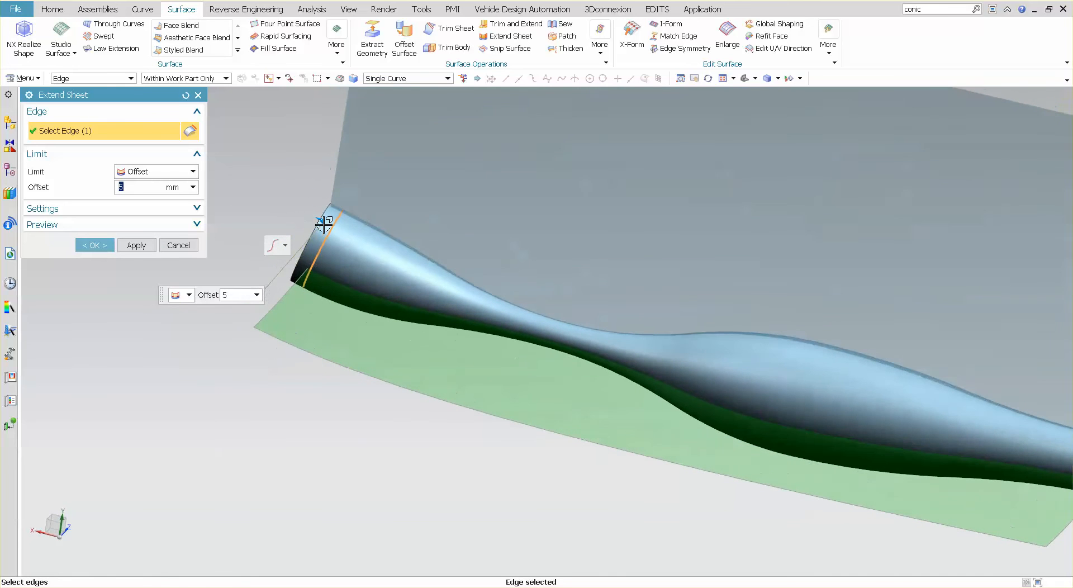
pyautogui.moveTo(323, 225); pyautogui.dragTo(303, 209)
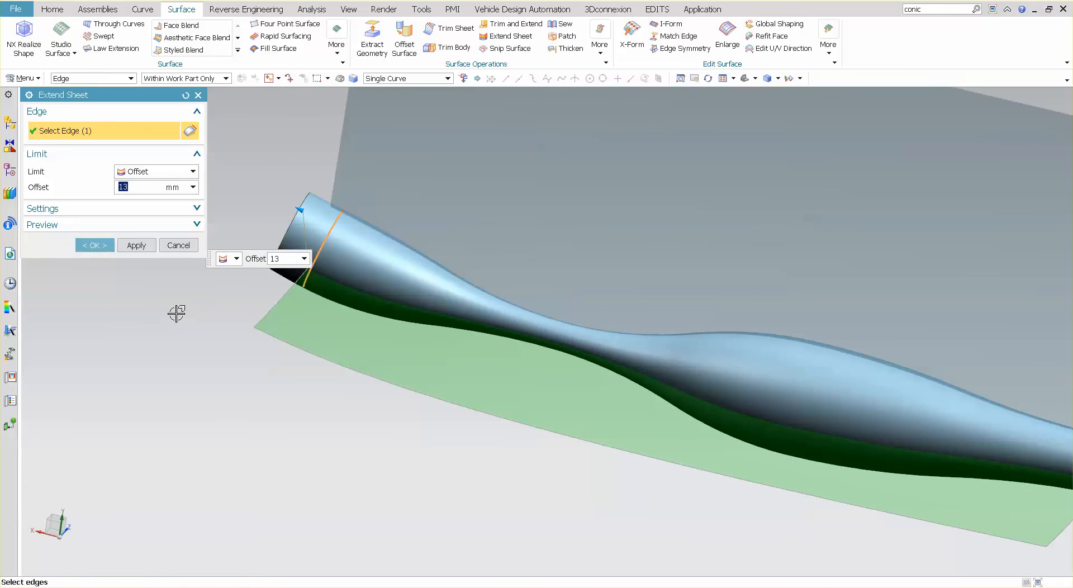
pyautogui.click(42, 209)
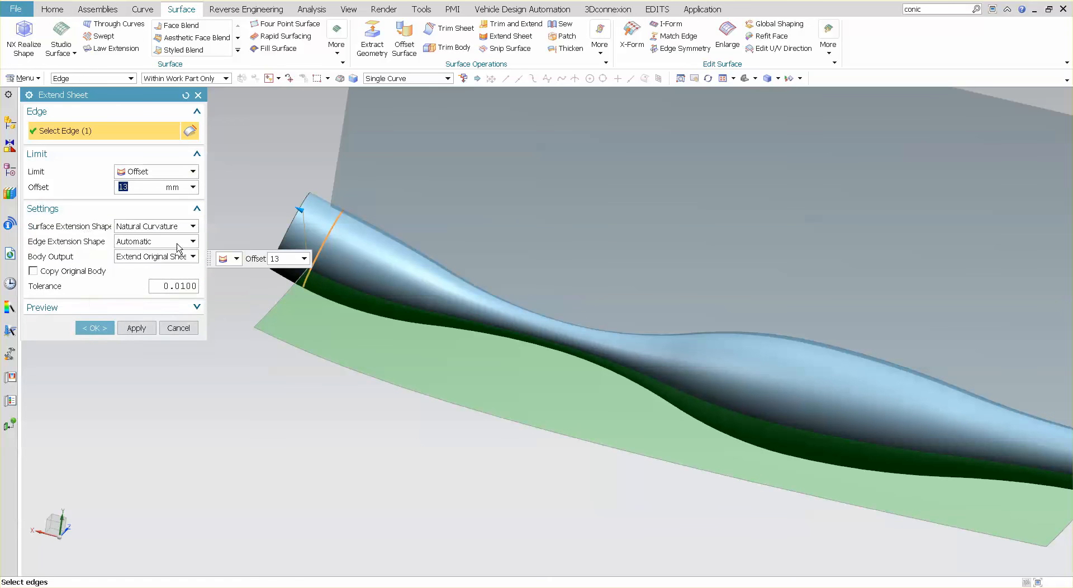
pyautogui.moveTo(173, 405)
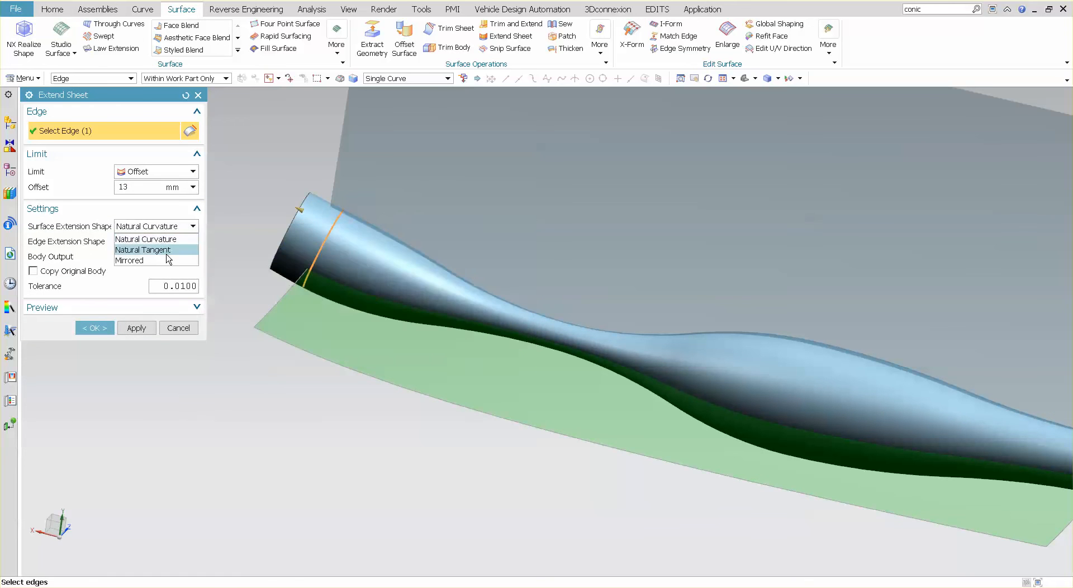
pyautogui.moveTo(172, 239)
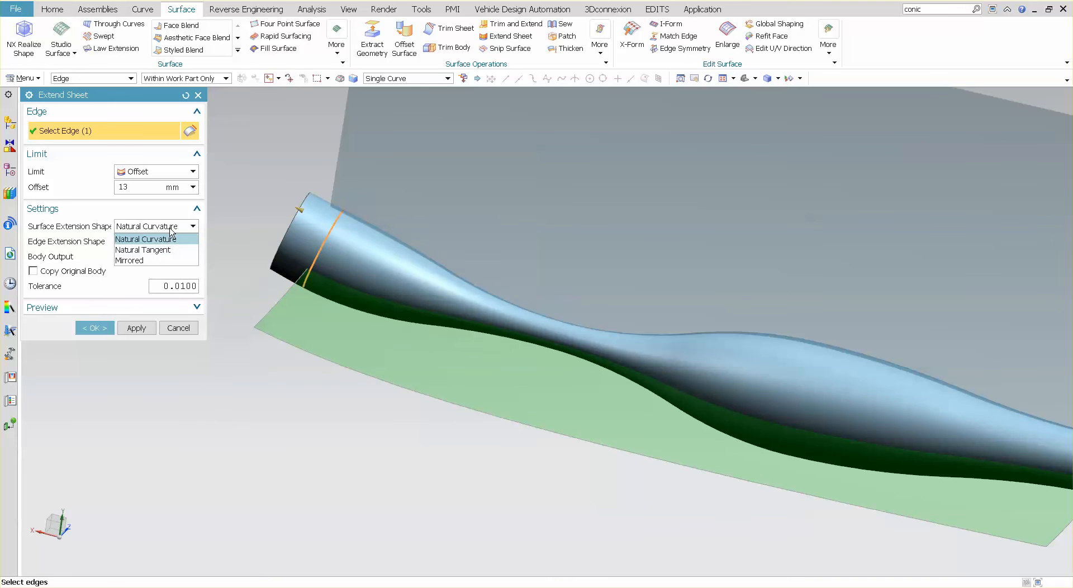
pyautogui.click(130, 261)
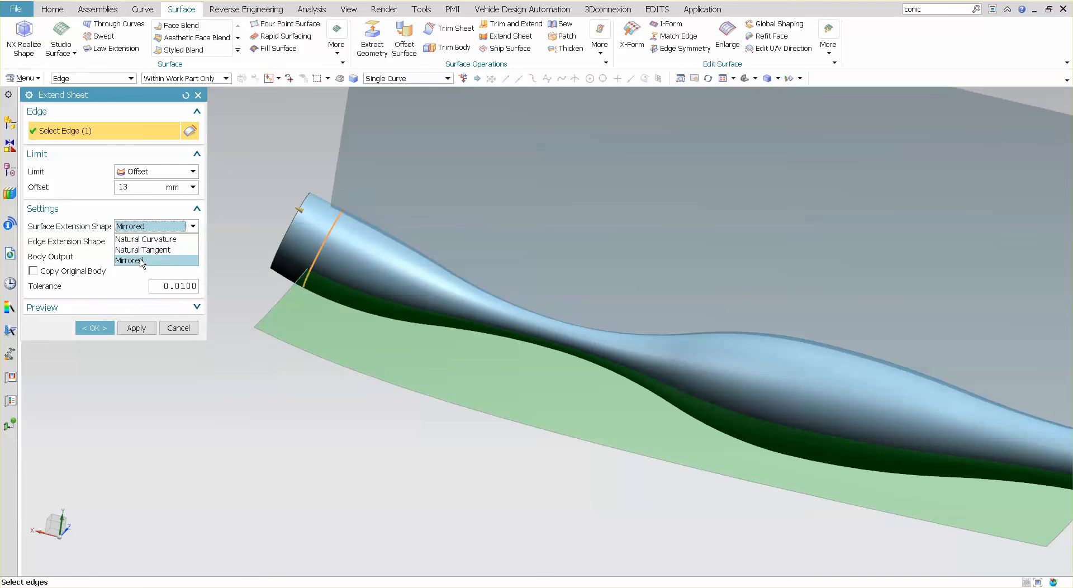
pyautogui.click(140, 260)
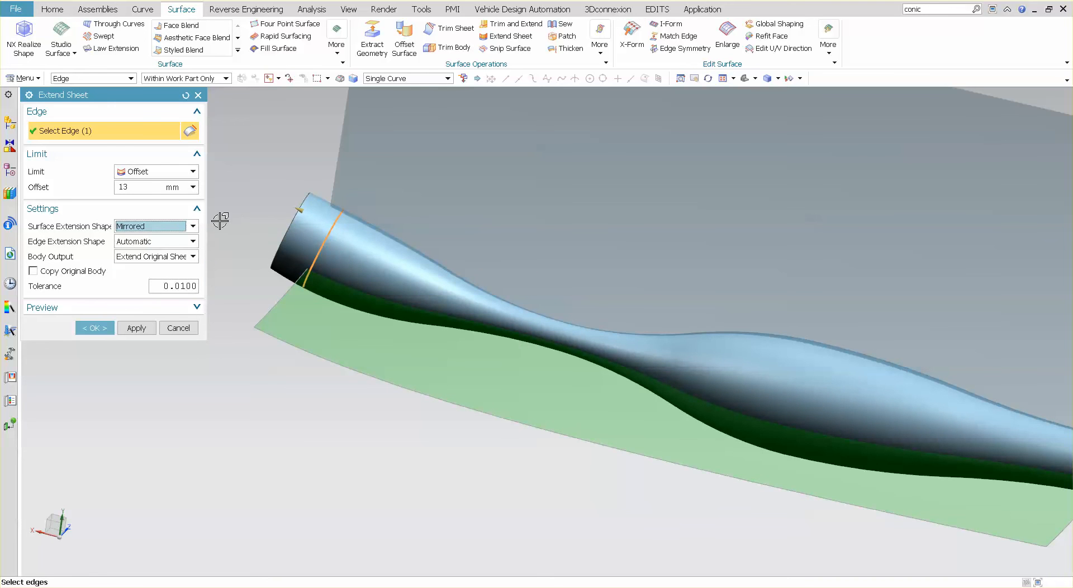
pyautogui.moveTo(140, 371)
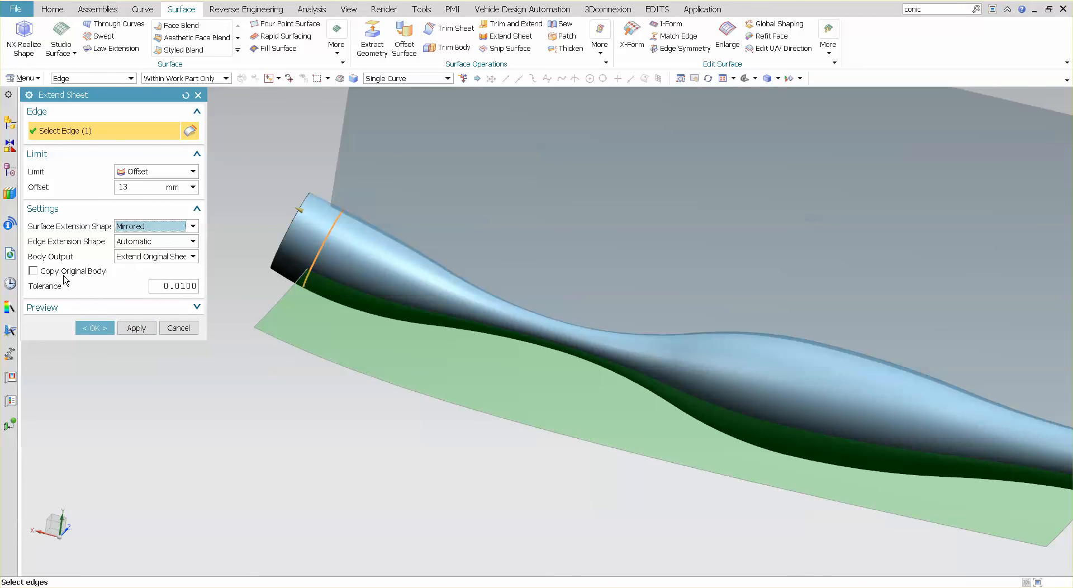
pyautogui.moveTo(85, 298)
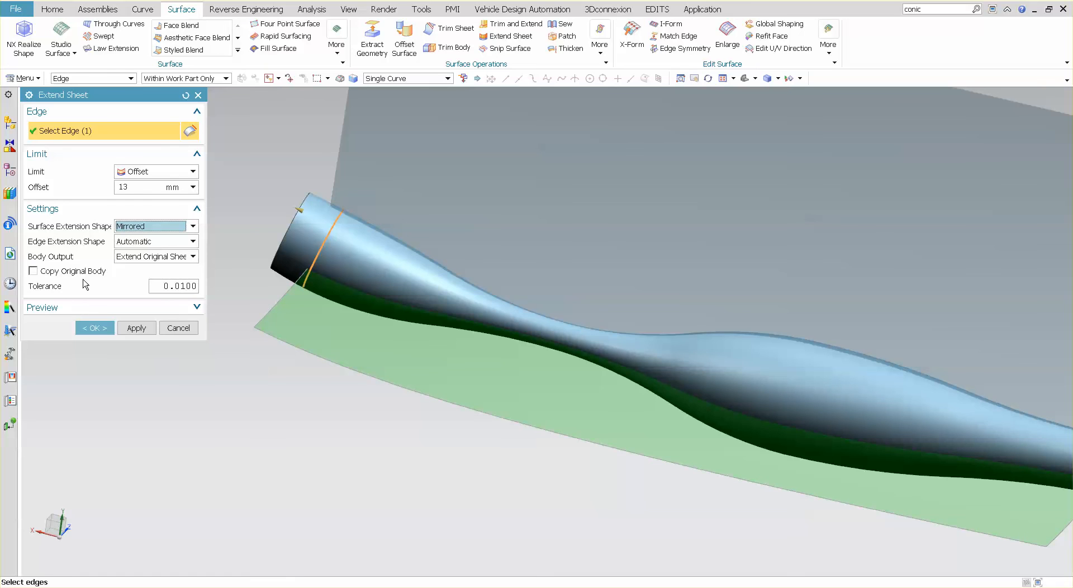
pyautogui.moveTo(80, 281)
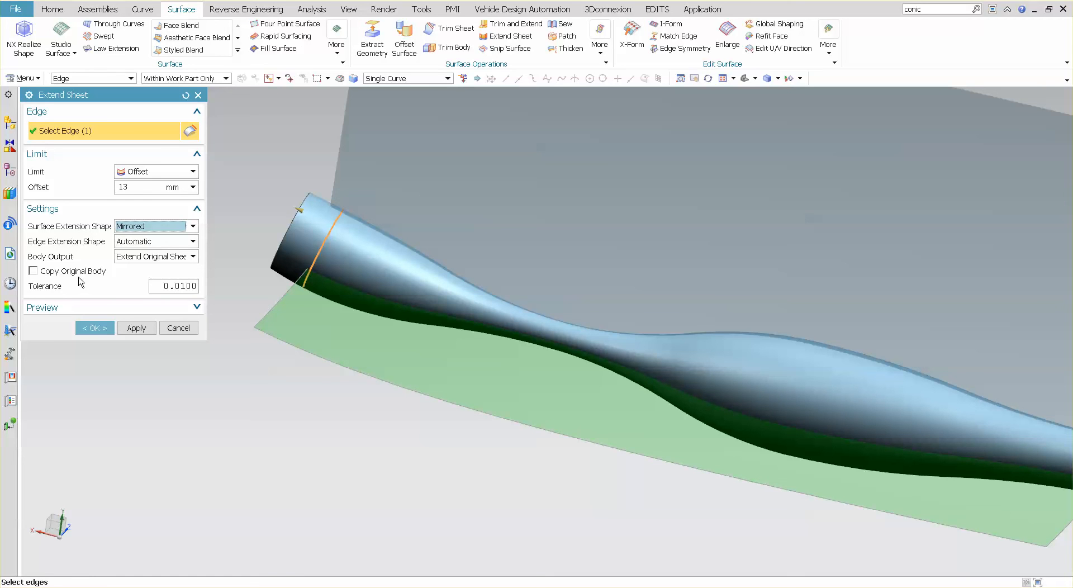
pyautogui.moveTo(96, 285)
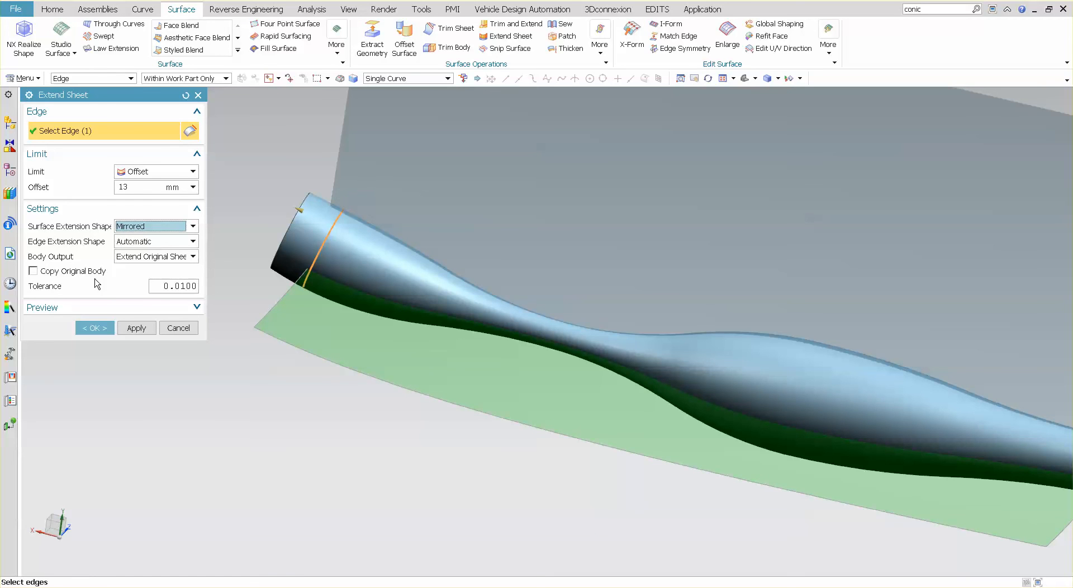
pyautogui.moveTo(156, 257)
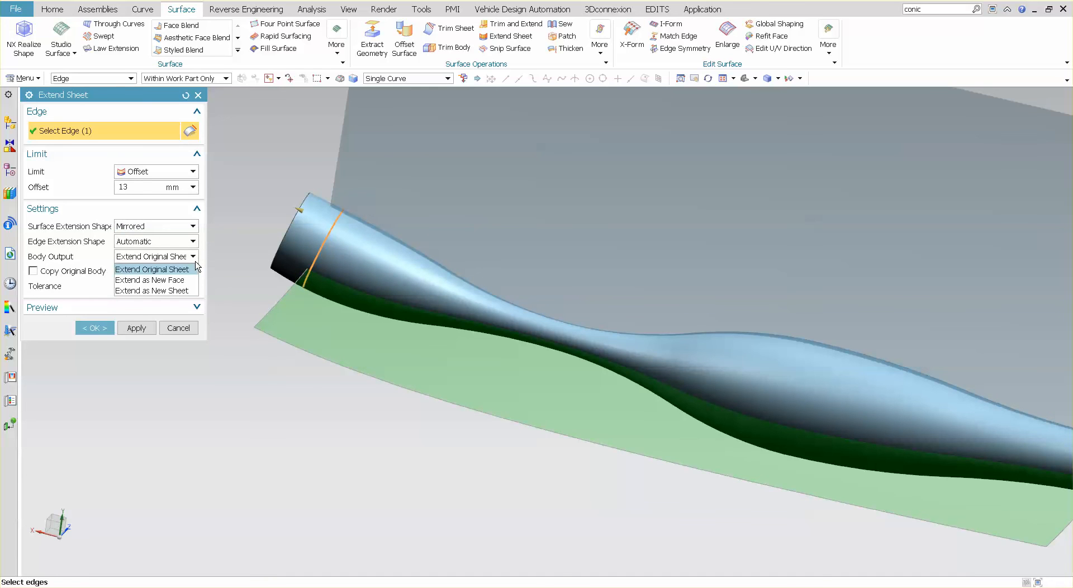
# - Extend the far-end sheet edge the same way, leaving only the two sheets shown
pyautogui.click(150, 269)
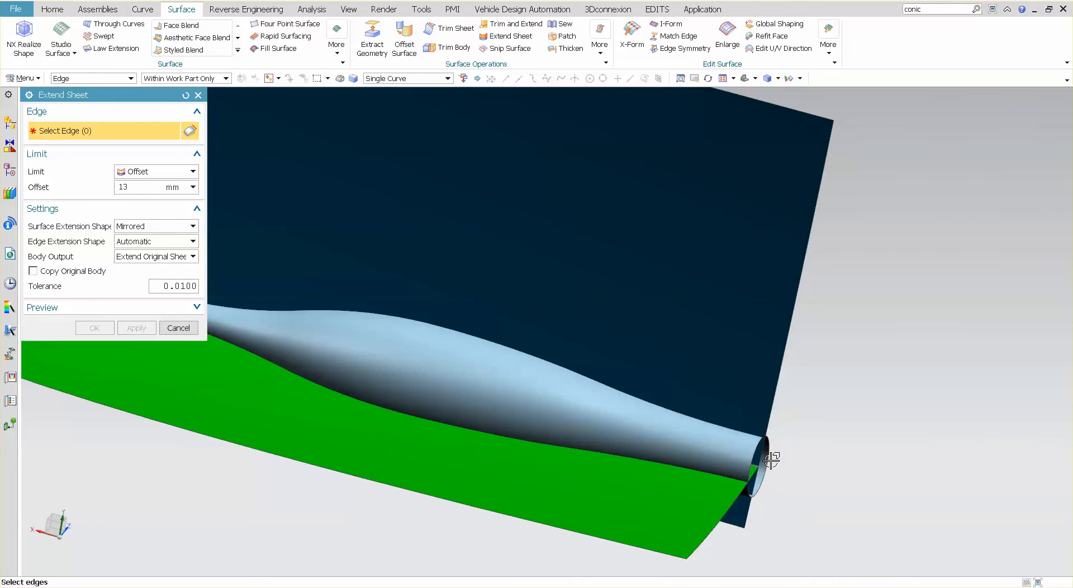
pyautogui.click(768, 468)
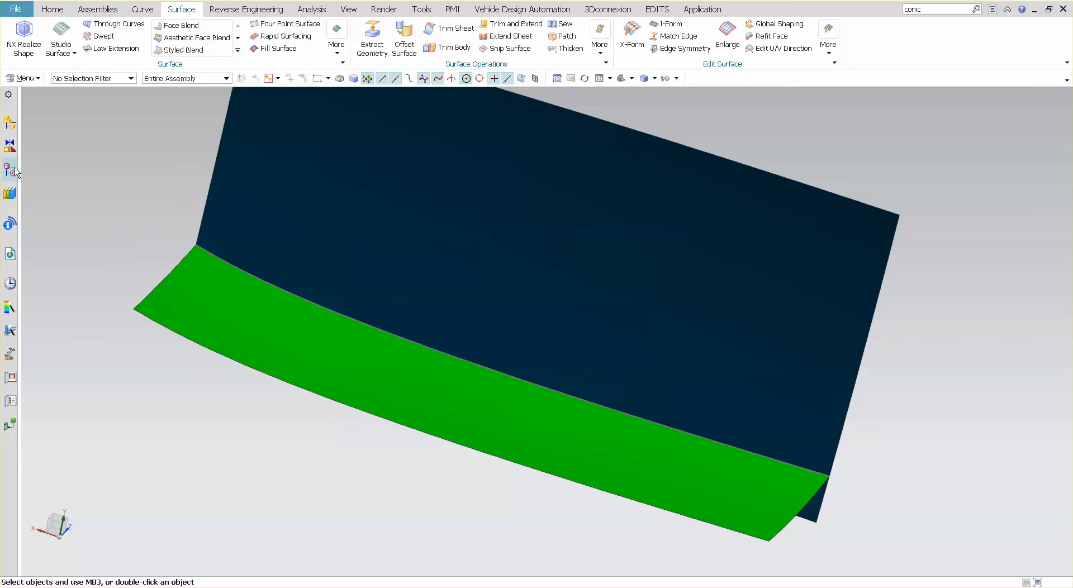
# - Rotate to show the intersection curves and start a new Studio Surface
pyautogui.rightClick(82, 279)
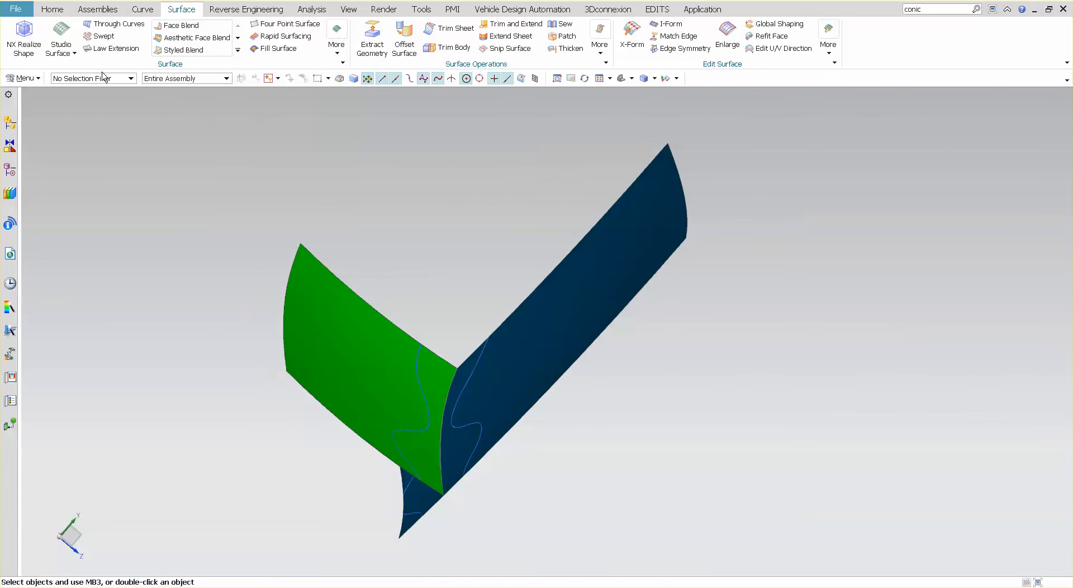
pyautogui.click(58, 35)
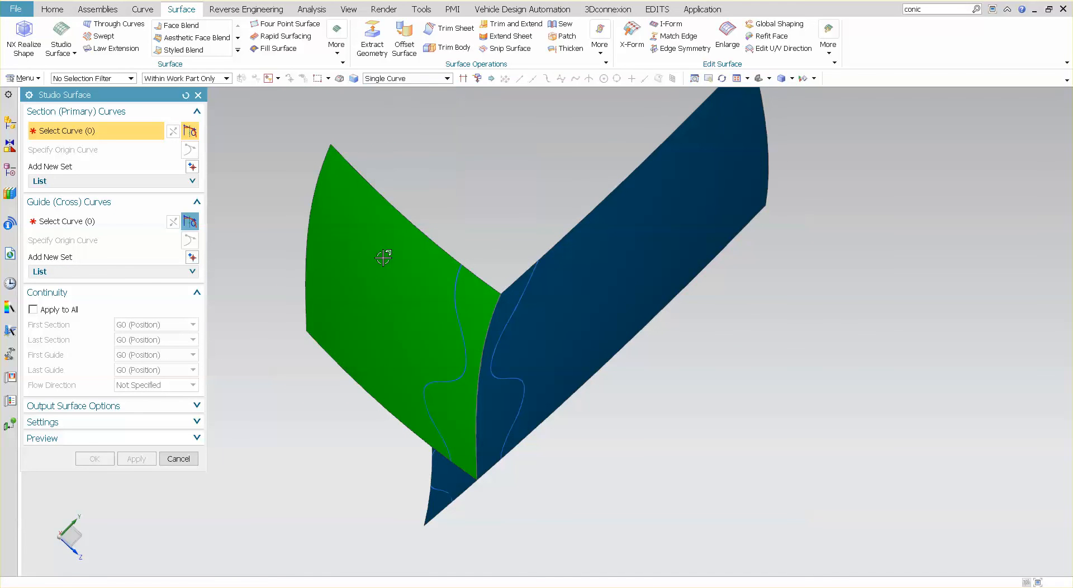
# - Blend the green and dark-blue sheets with G2 curvature continuity along both intersection curves
pyautogui.click(478, 374)
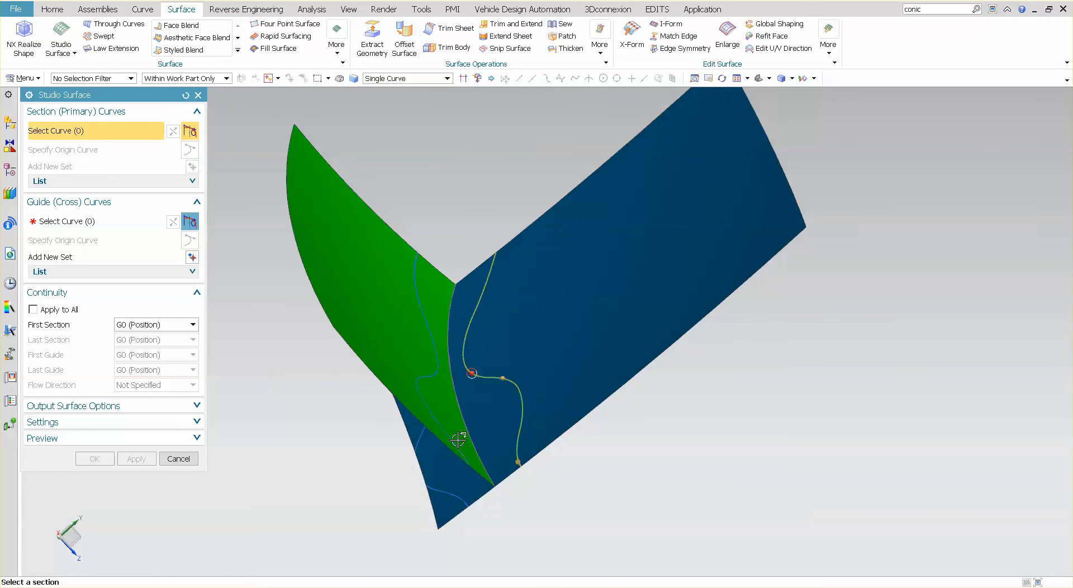
pyautogui.click(470, 373)
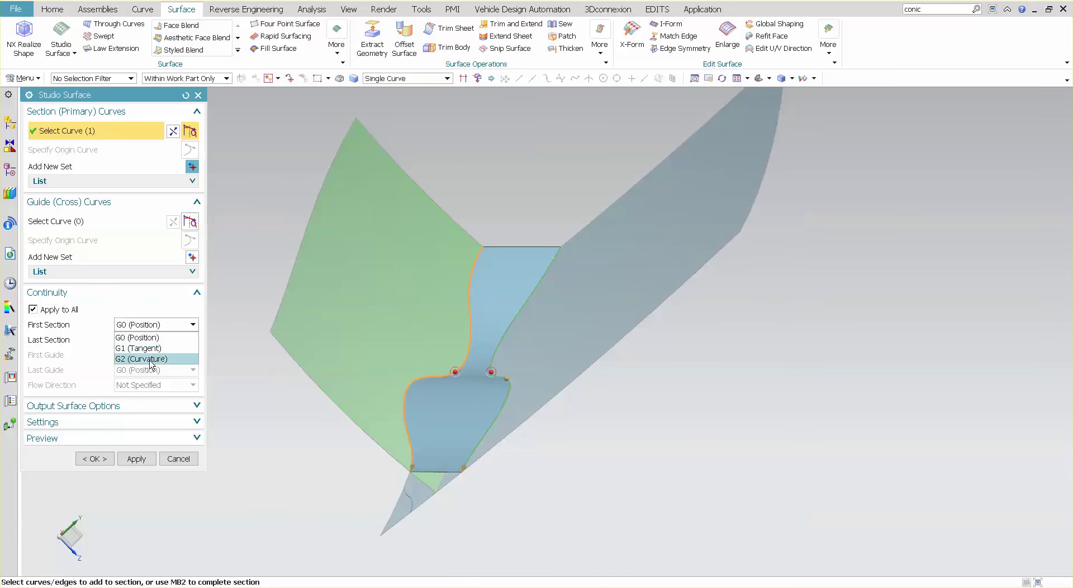
pyautogui.click(141, 359)
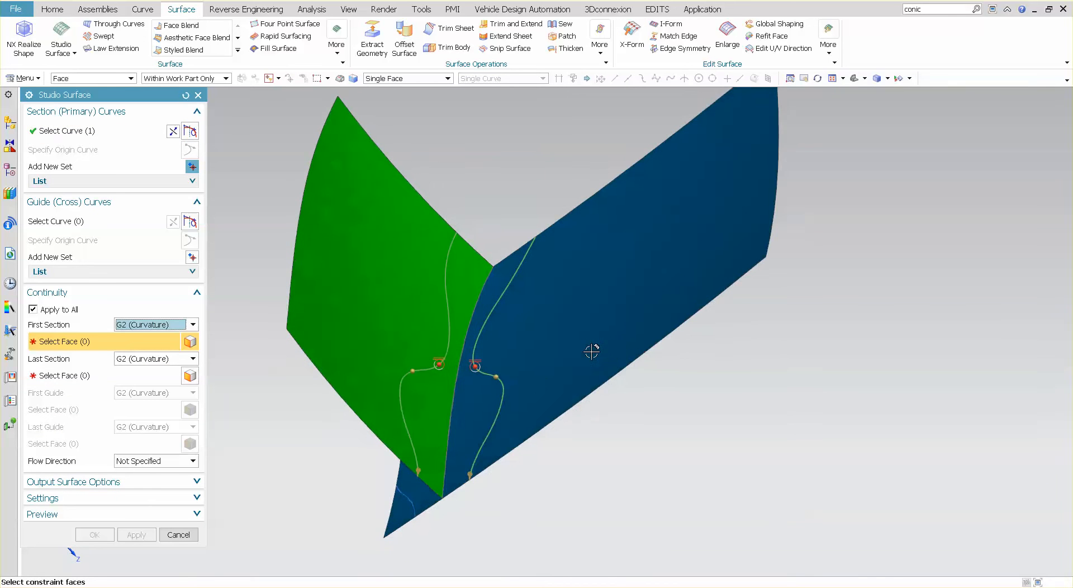
pyautogui.click(368, 343)
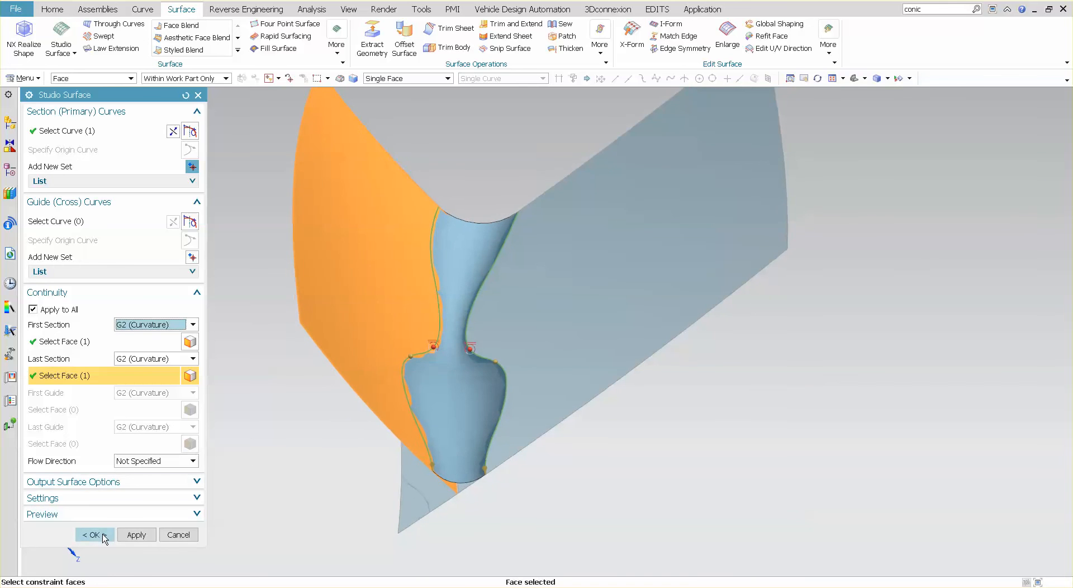
pyautogui.click(96, 535)
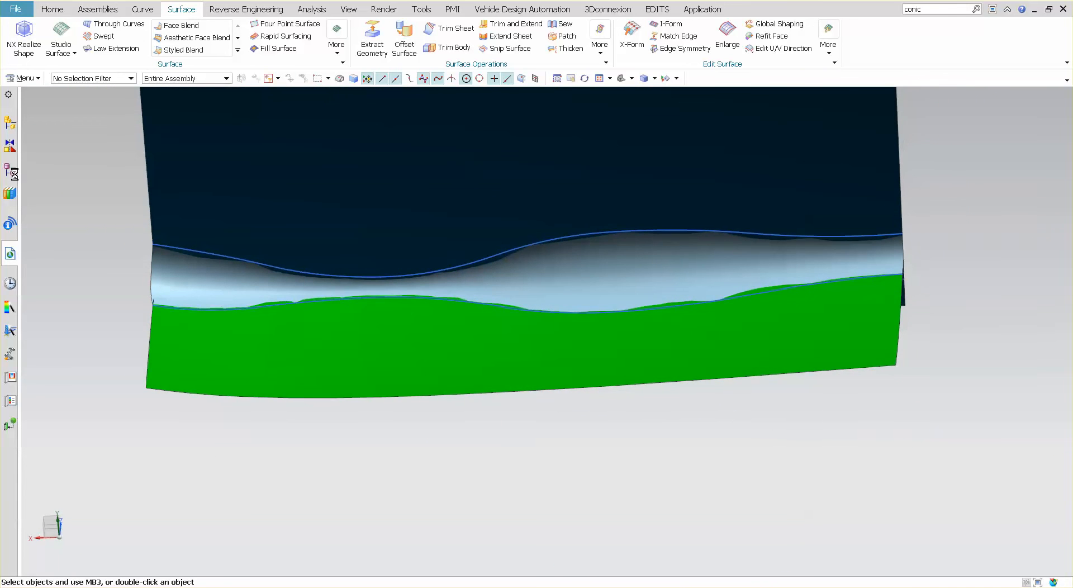
# - Show Section Surface (7)'s radius-law details: 10, 20, 5, 15 at 0, 39, 70, 100 percent
pyautogui.click(7, 166)
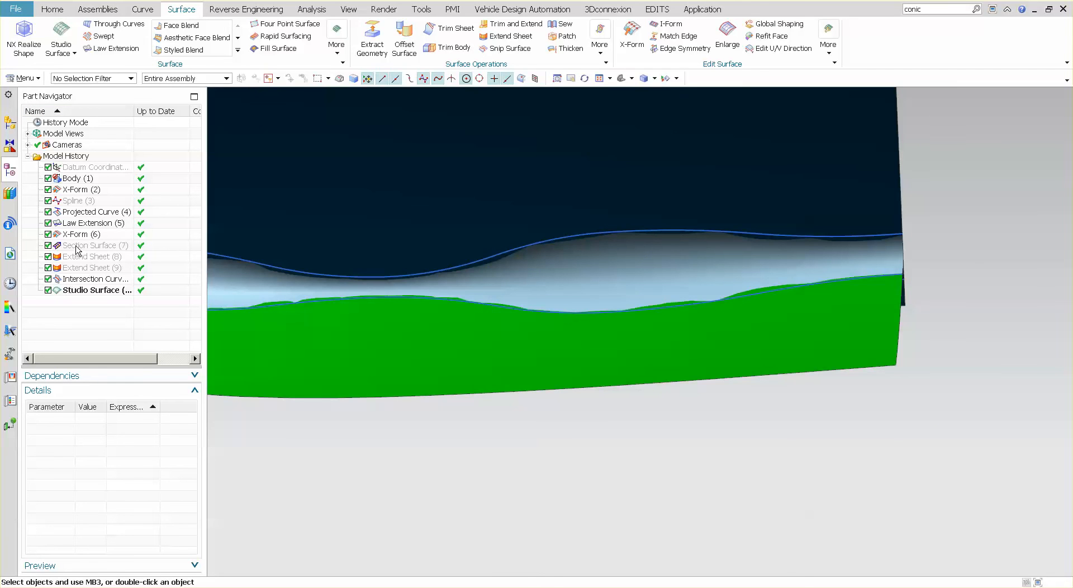
pyautogui.click(94, 246)
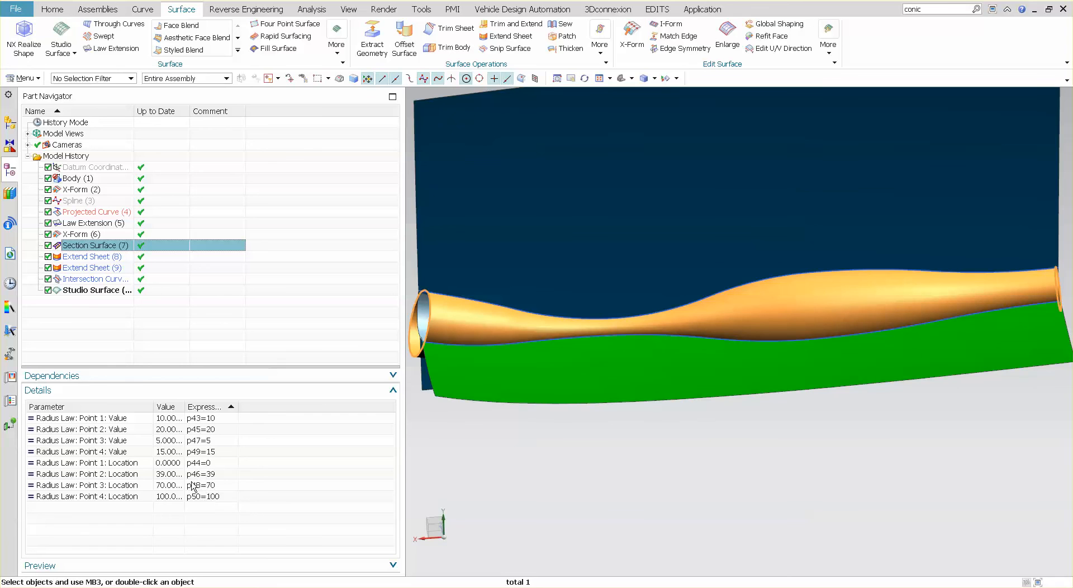
# - Move the second radius-law point's location to 35 percent
pyautogui.click(86, 474)
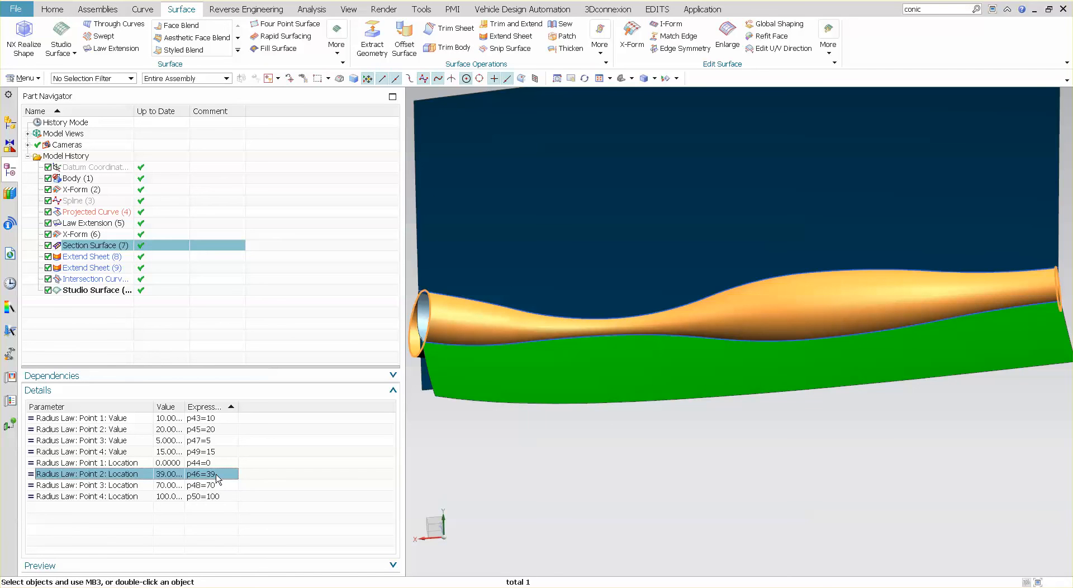
pyautogui.write('55')
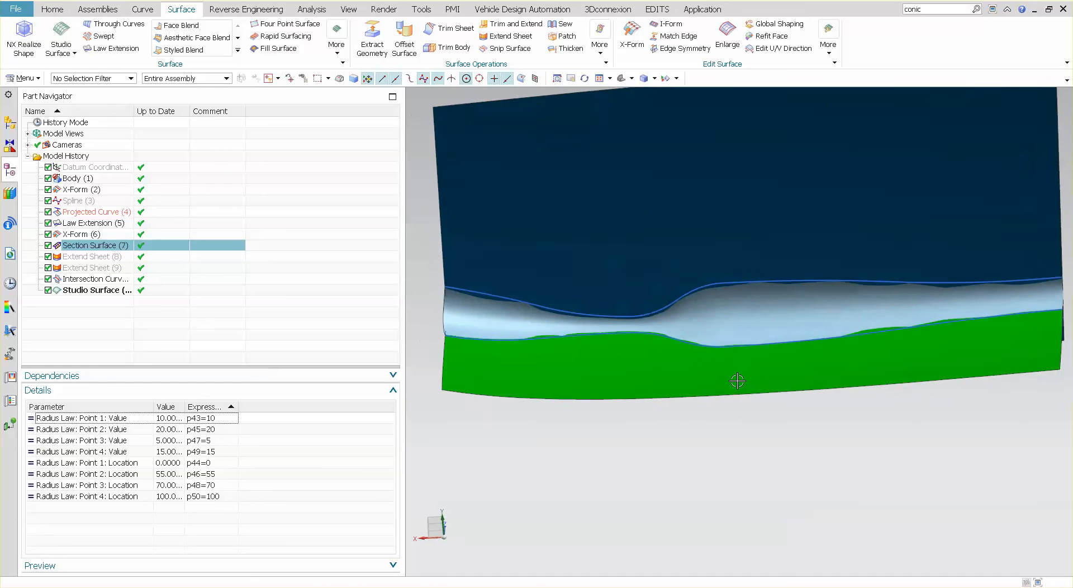
pyautogui.click(86, 474)
pyautogui.write('356')
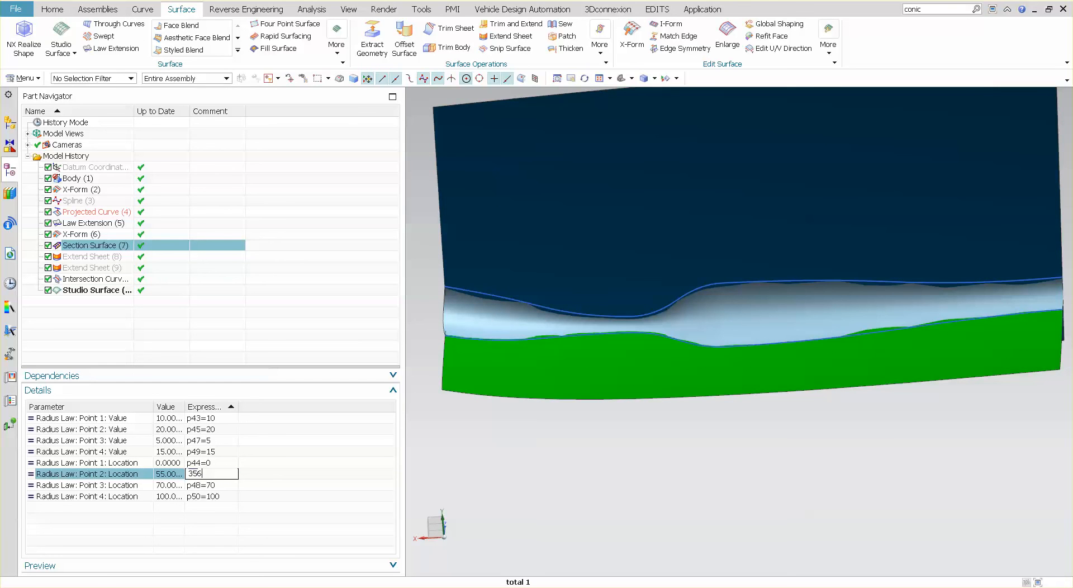
pyautogui.press('Backspace')
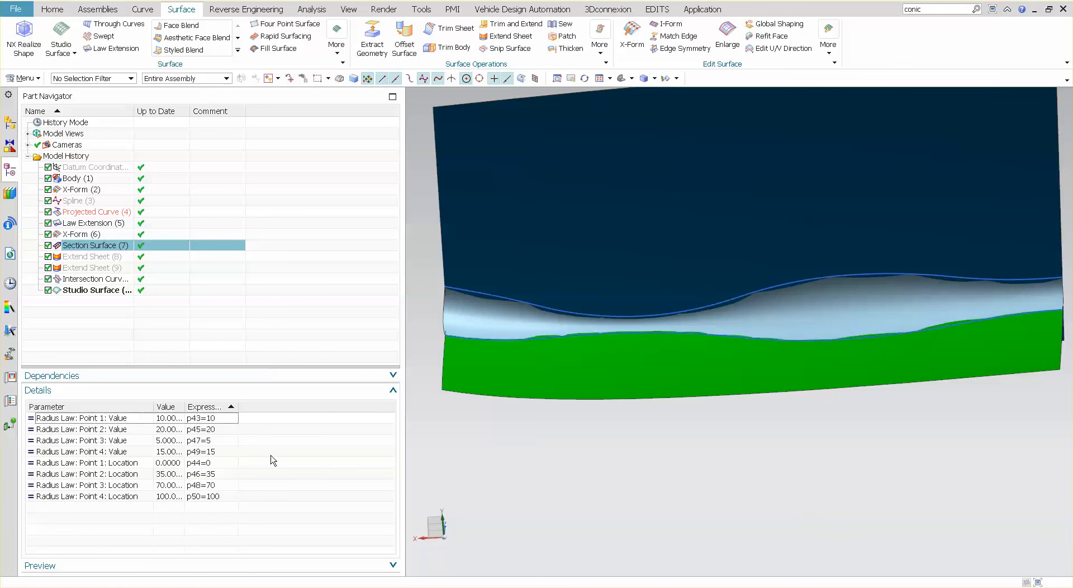
pyautogui.moveTo(209, 430)
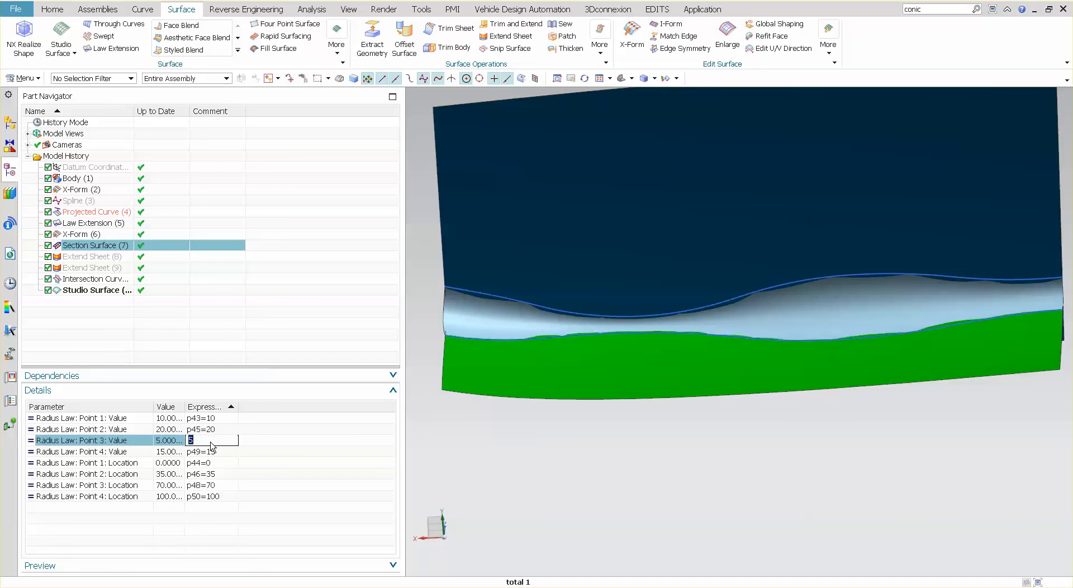
# - Edit the radius-law point values to 10, 15, 15 and 25, updating the blend
pyautogui.write('10')
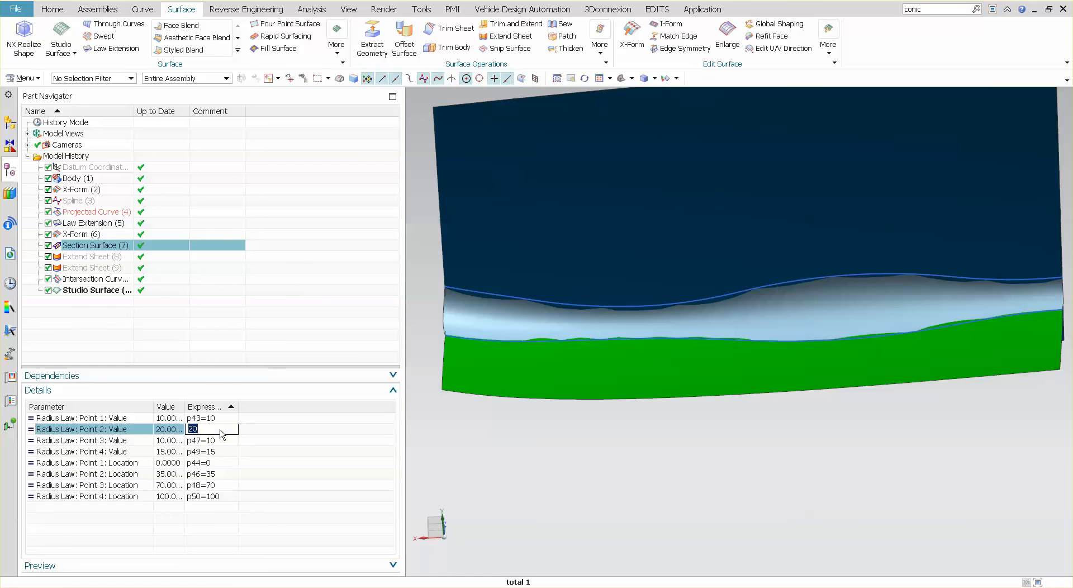
pyautogui.write('15')
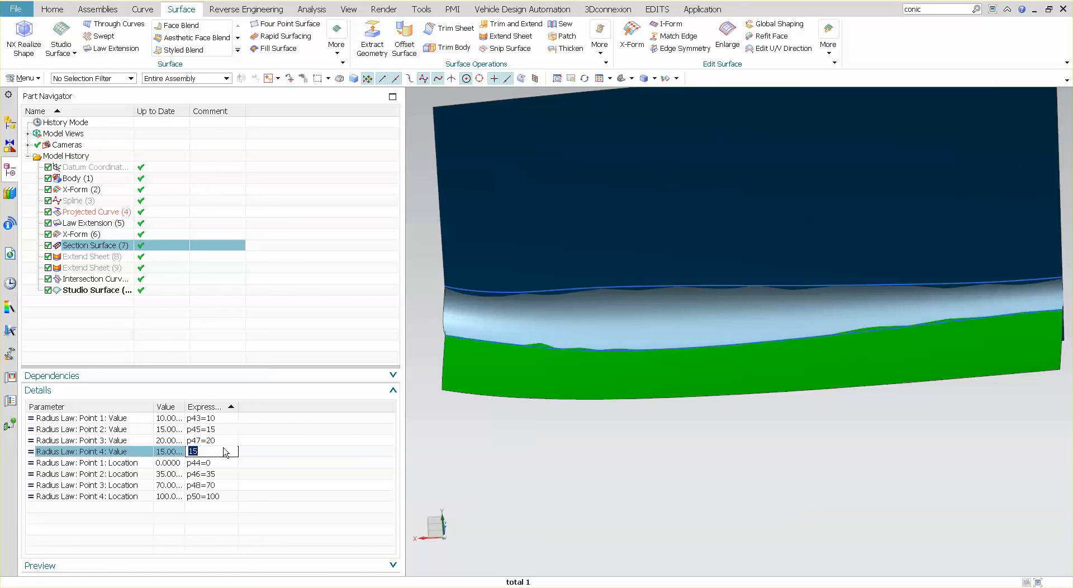
pyautogui.write('25')
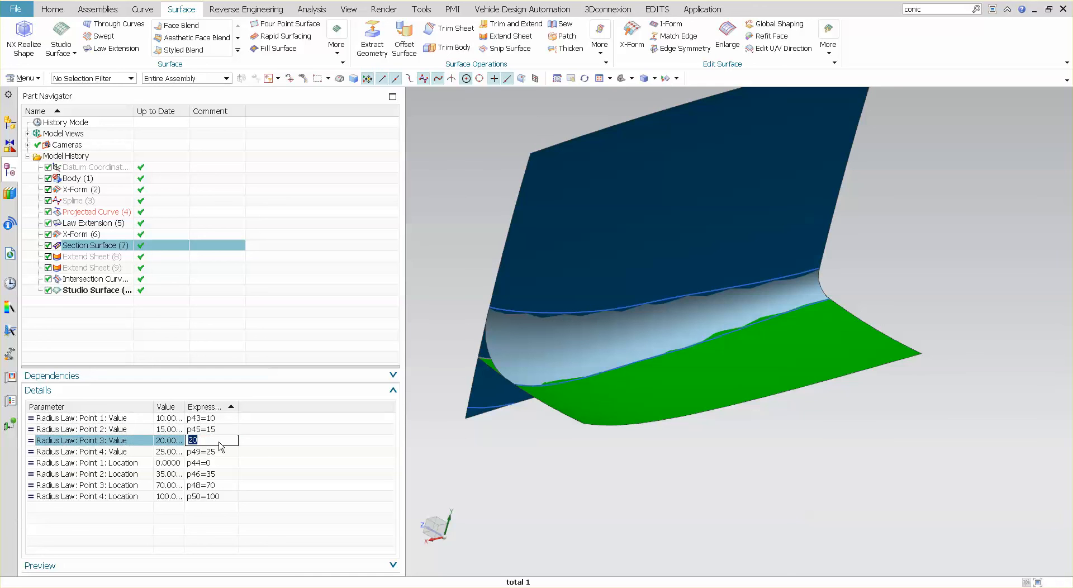
pyautogui.write('15')
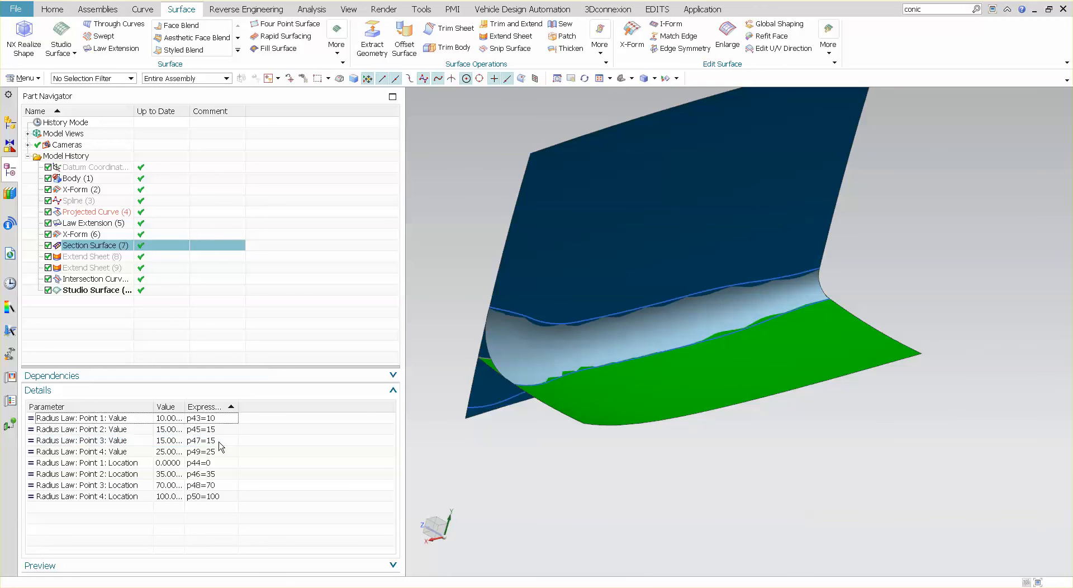